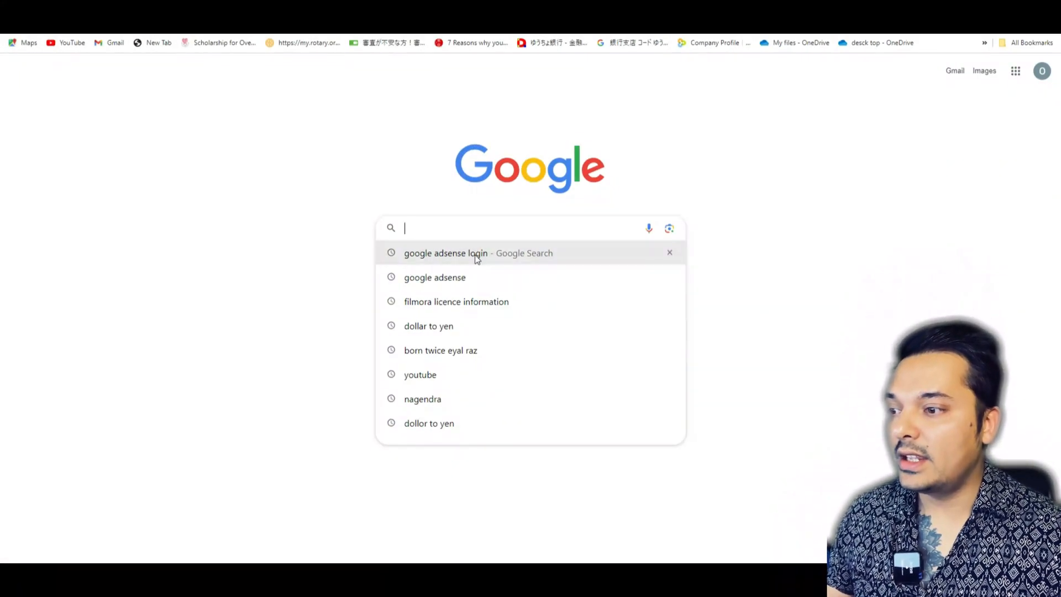
Search 'google adsense login', translate the AdSense page to English and sign in.
text(google adsense login)
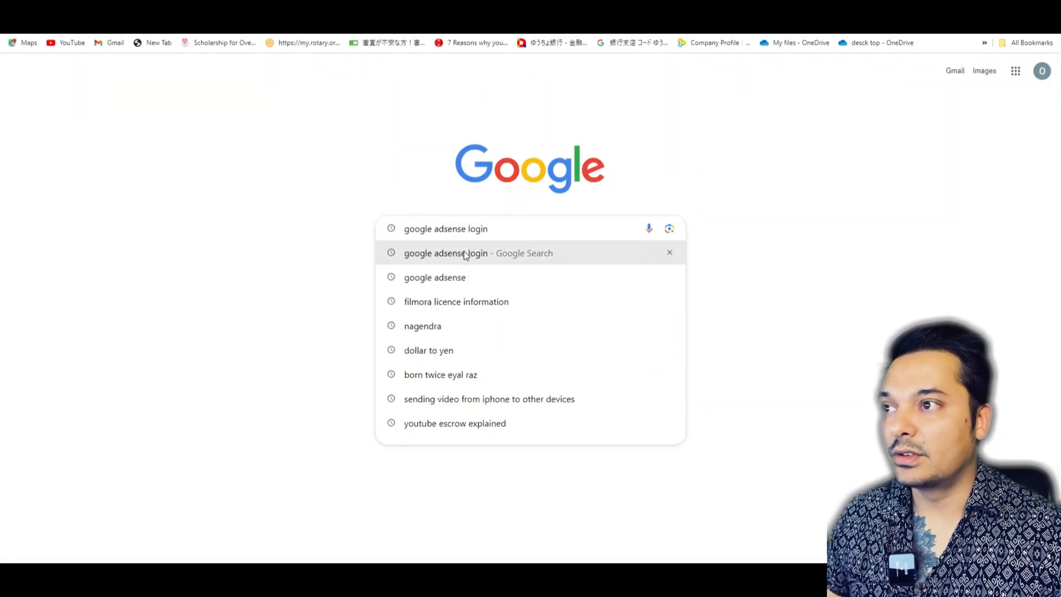
click(446, 252)
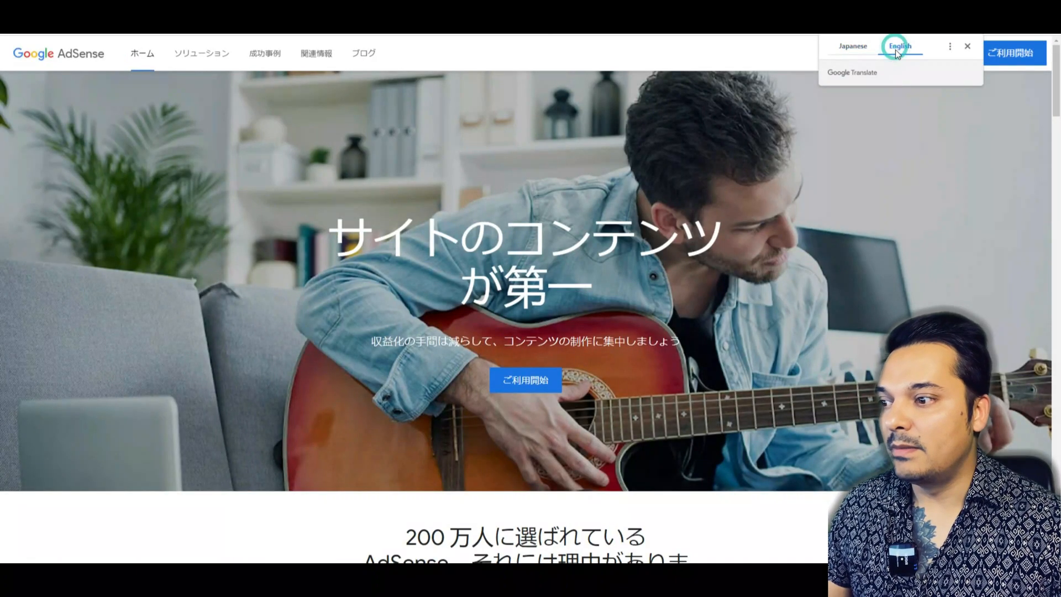
click(900, 47)
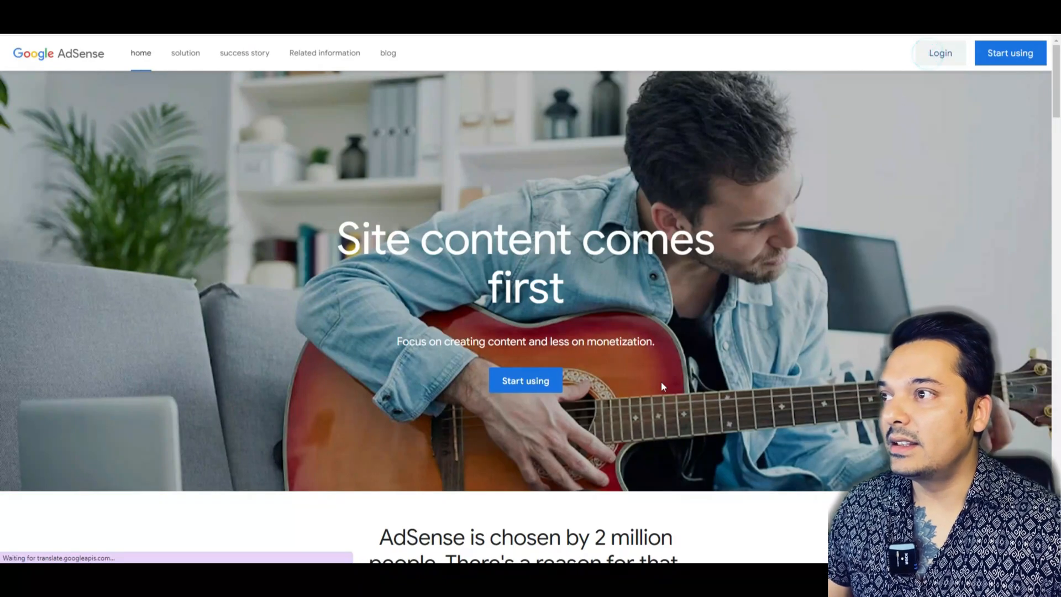
click(526, 381)
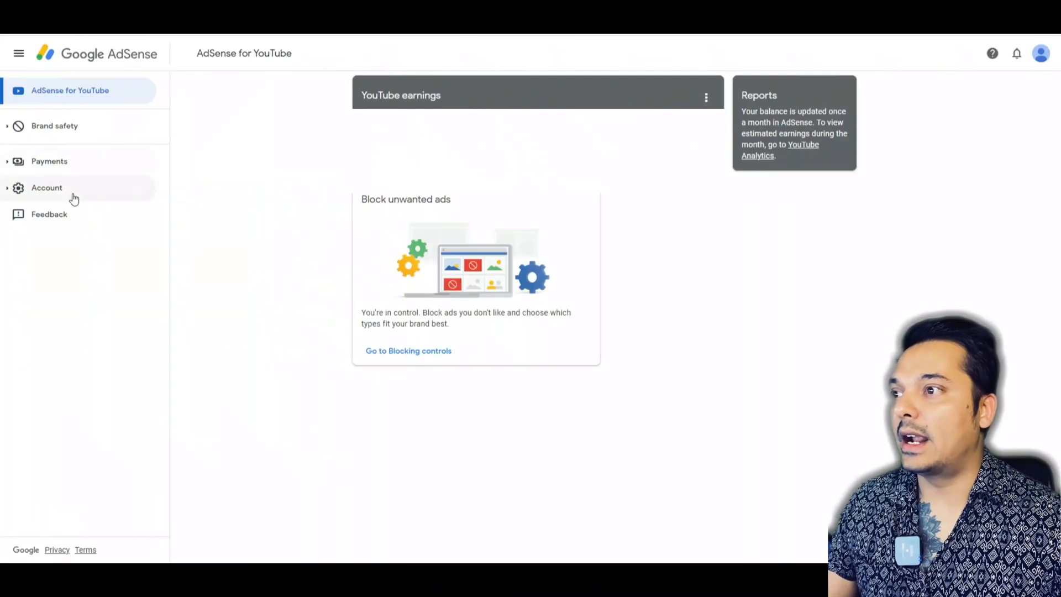
Go to Payments > Verification check, showing identity and address verification completed.
click(49, 162)
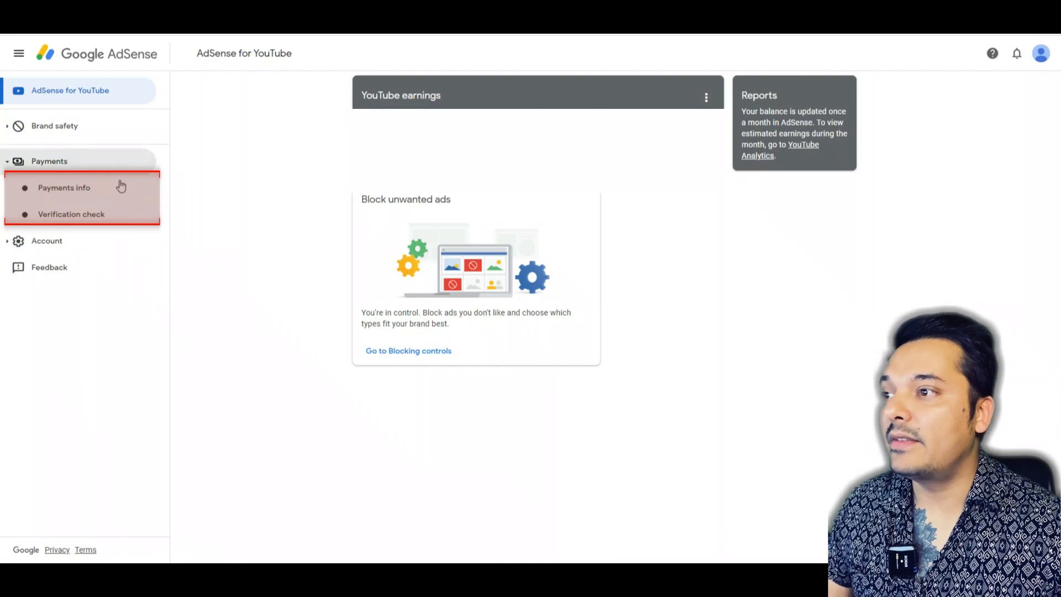
mouse_move(70, 213)
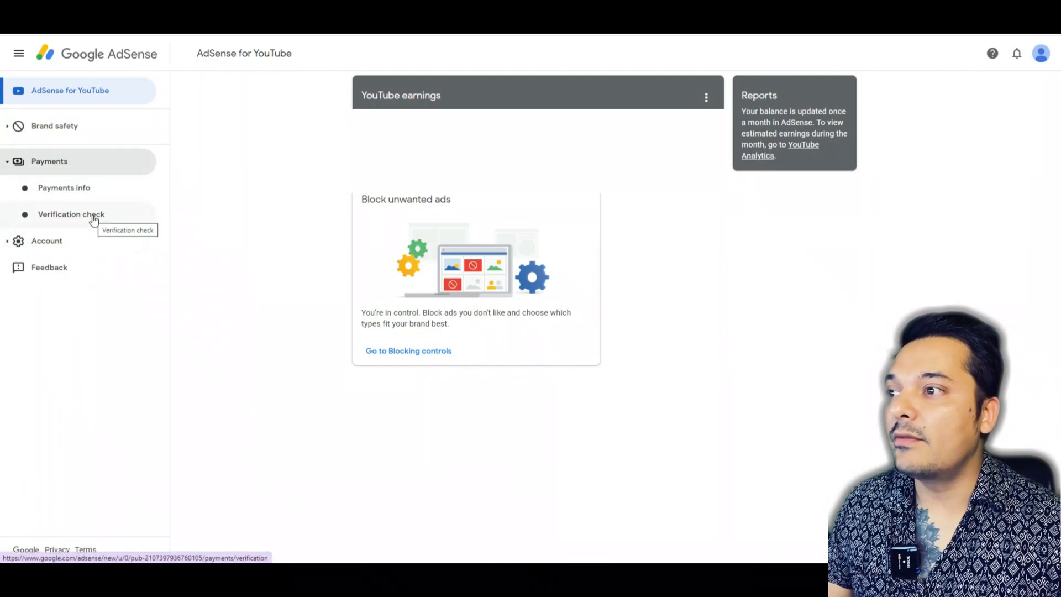
click(70, 214)
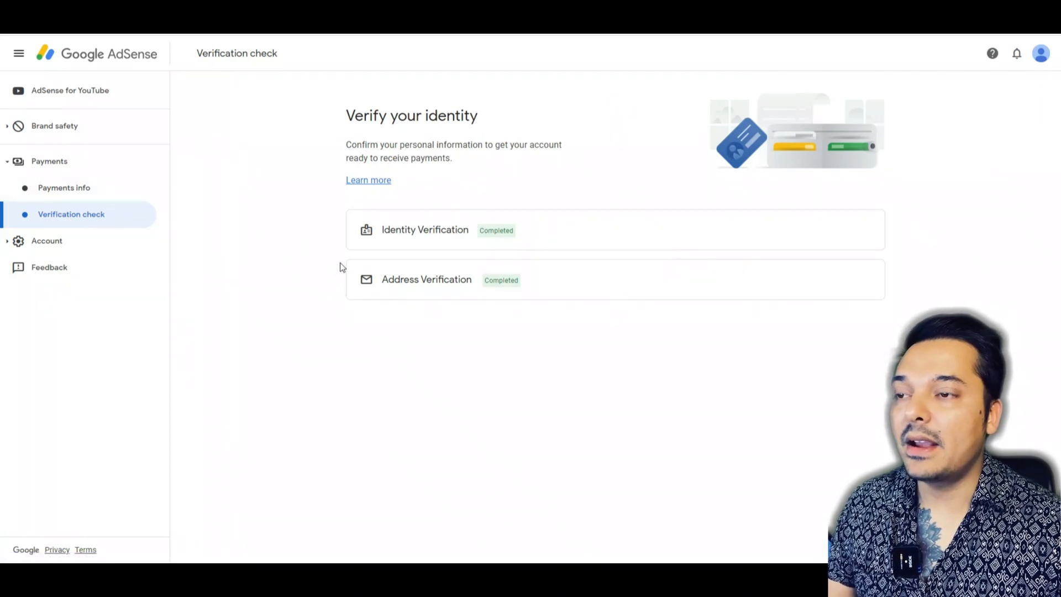
mouse_move(731, 294)
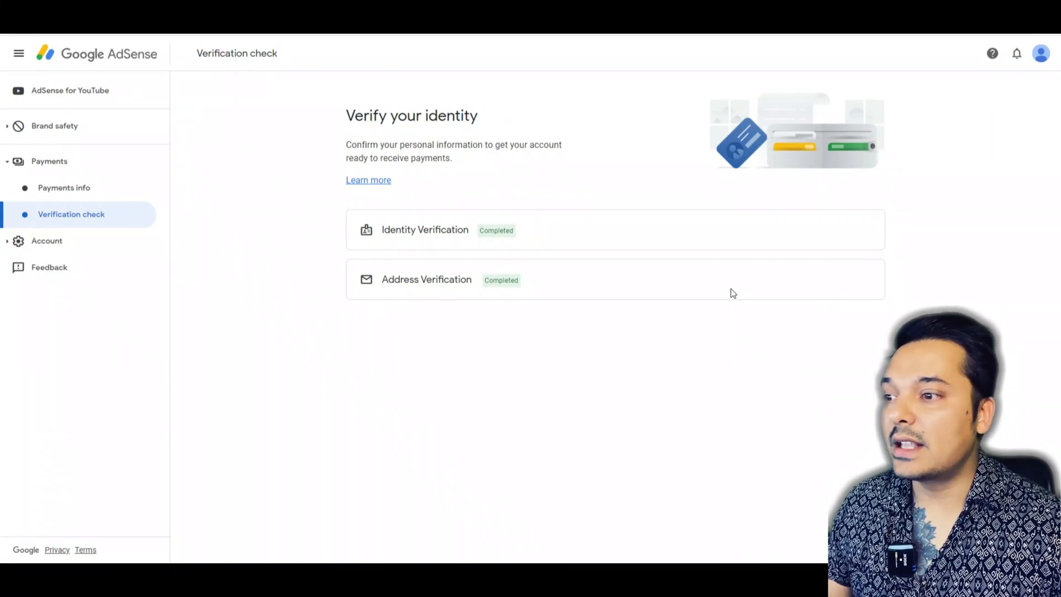
mouse_move(64, 188)
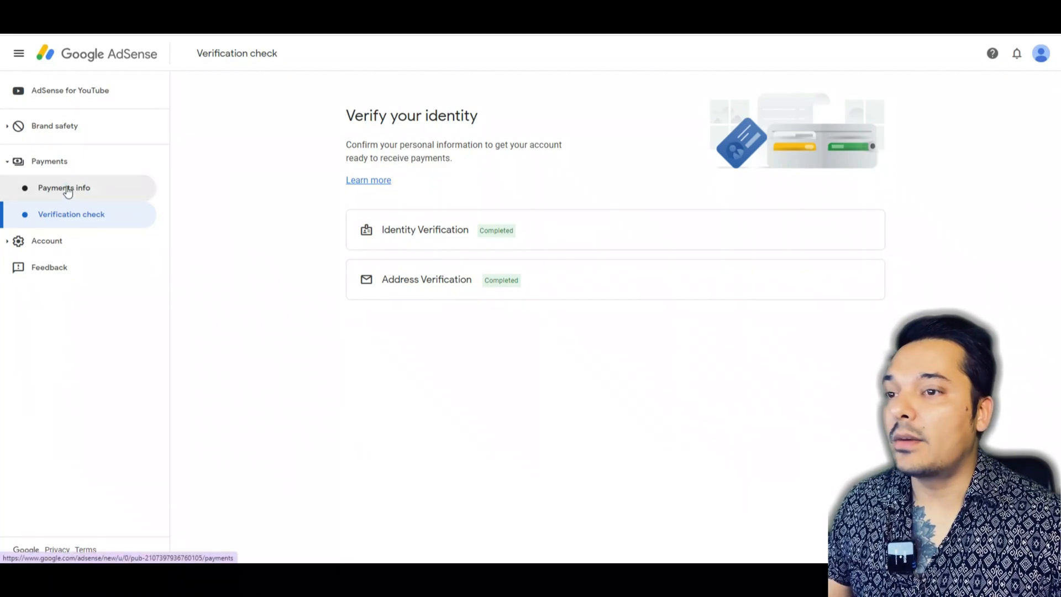
From Payments info, go to Manage payment methods and begin Add payment method.
click(64, 188)
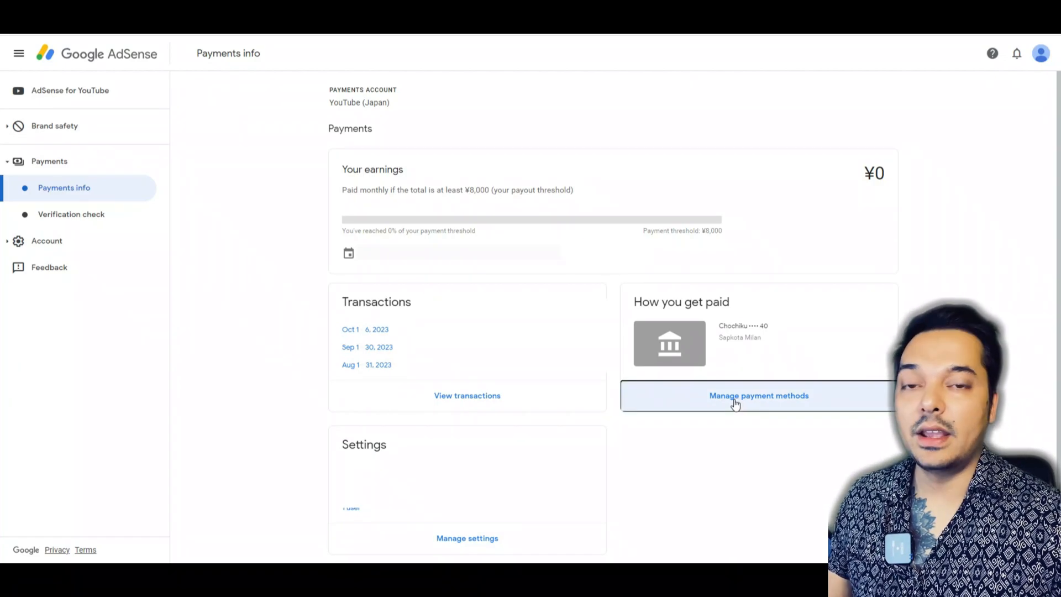
click(759, 396)
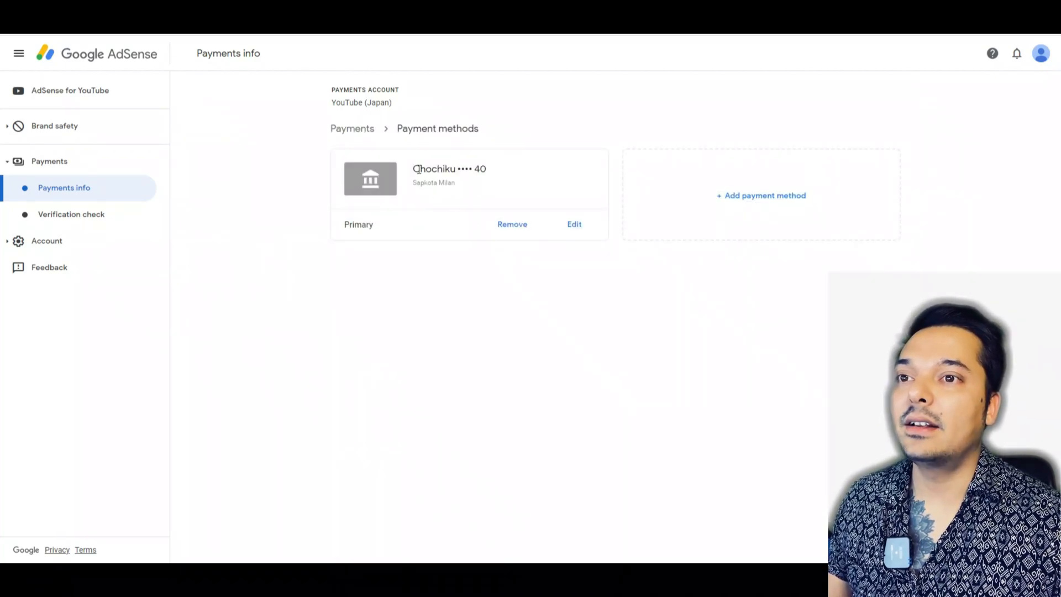
mouse_move(694, 207)
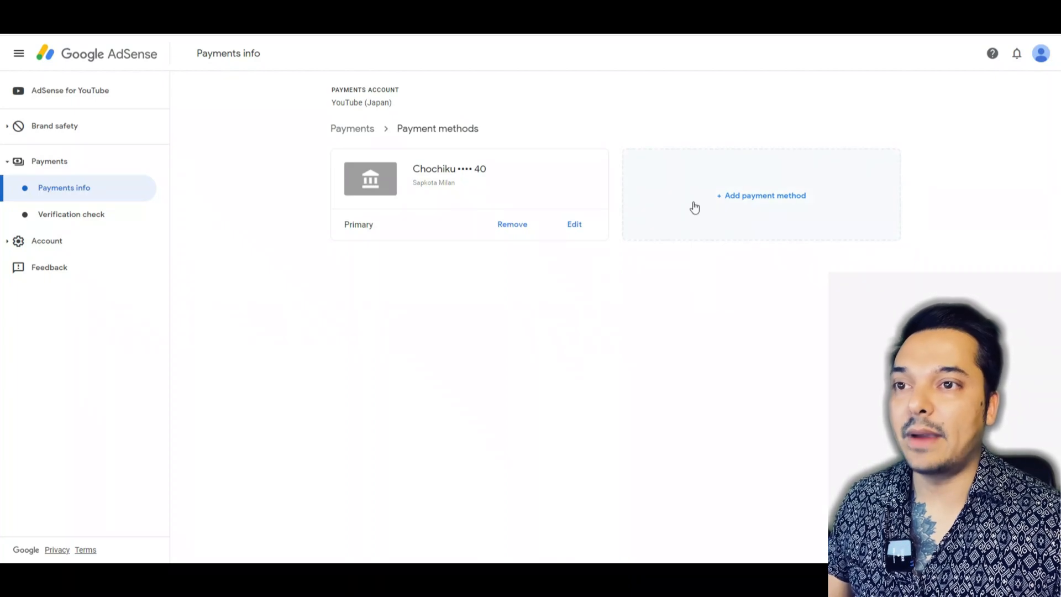
mouse_move(693, 207)
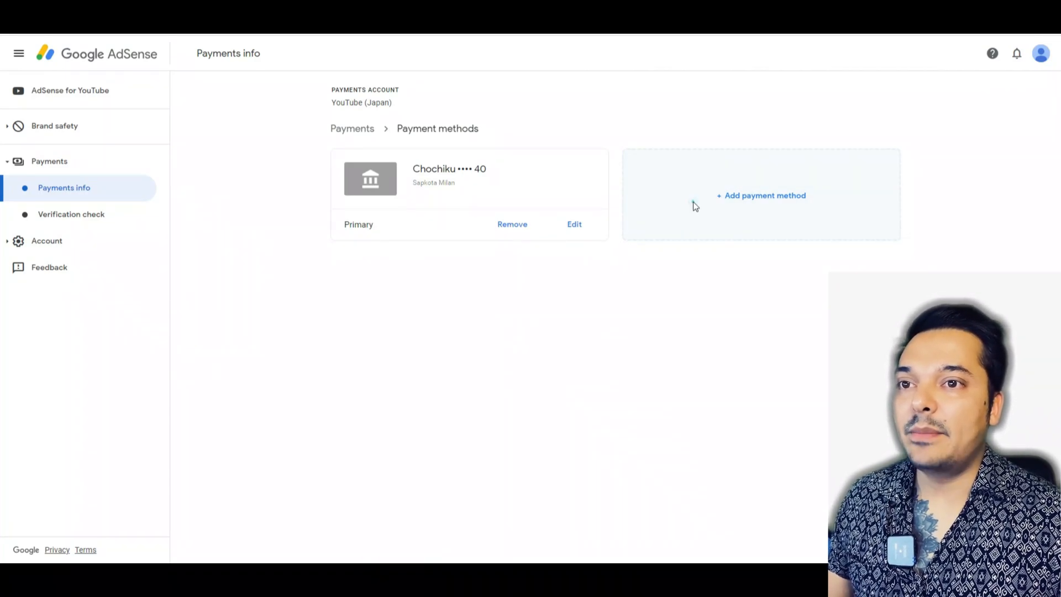
click(760, 196)
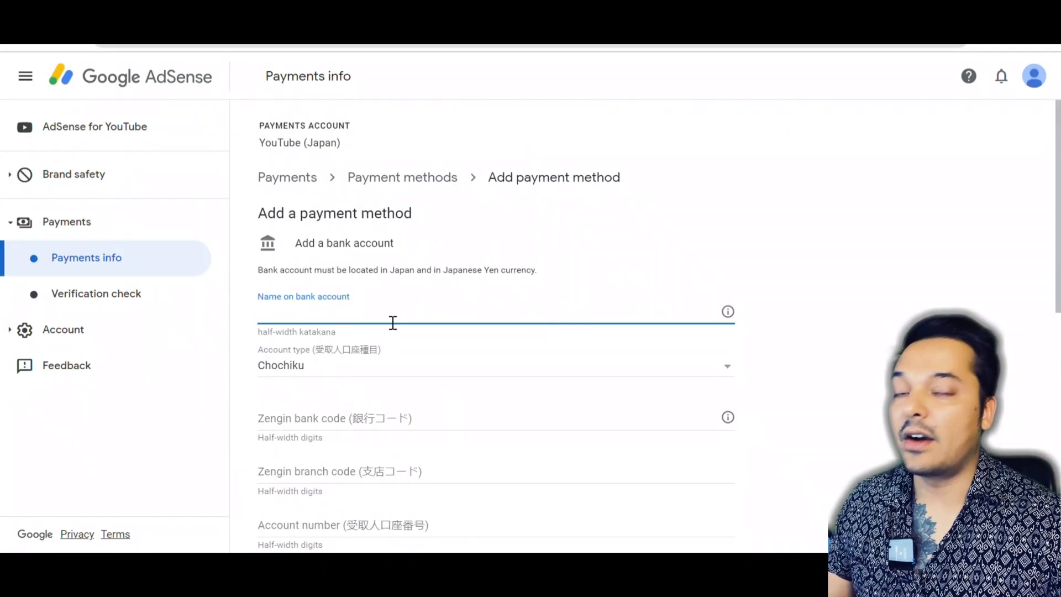
Enter the account holder name and choose Chochiku as the account type.
text(your nam)
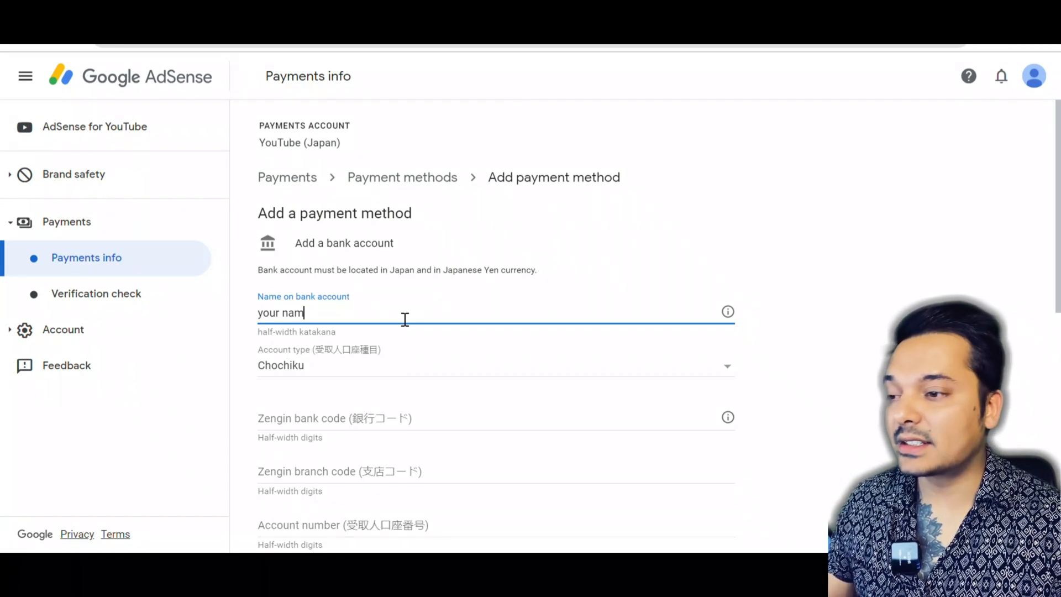
text(e)
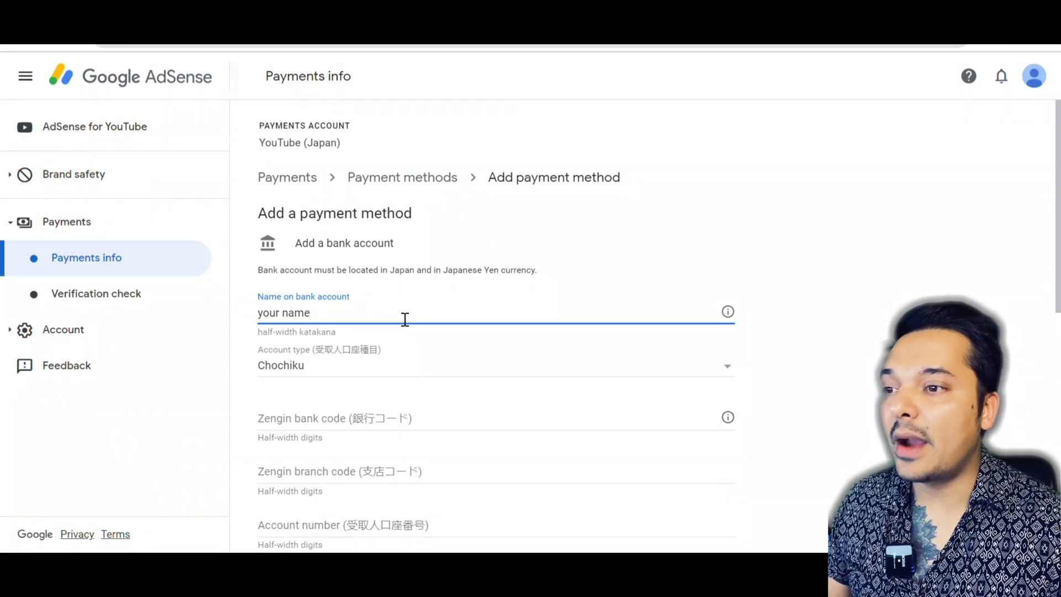
click(495, 366)
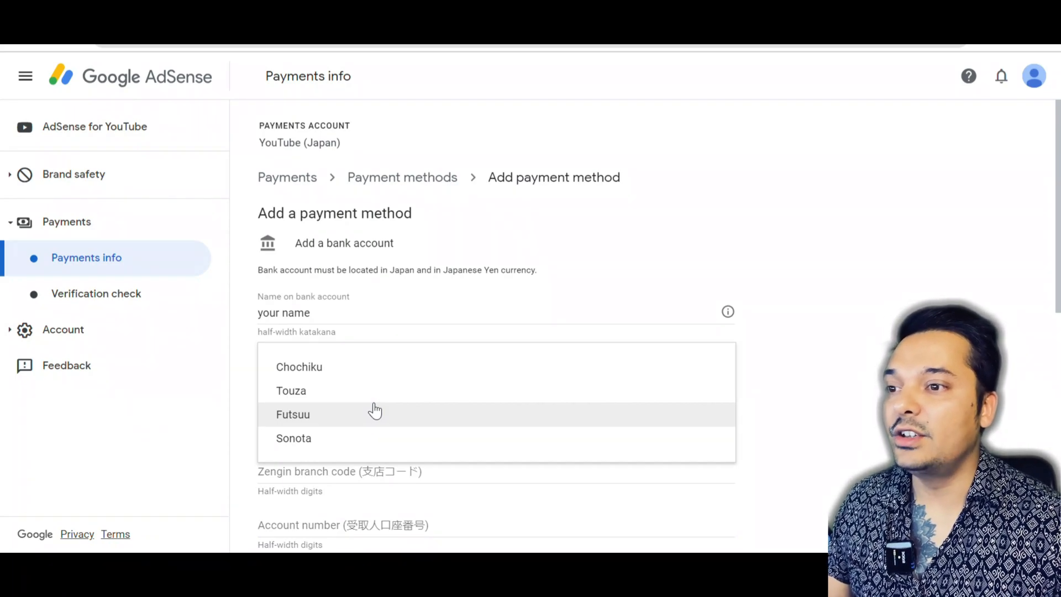
mouse_move(366, 376)
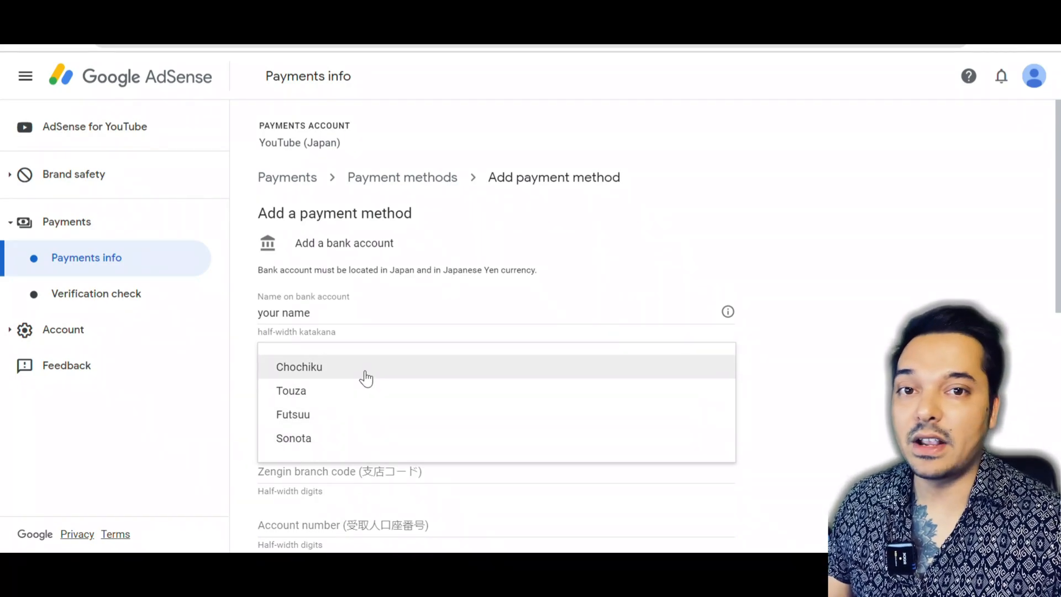
click(298, 366)
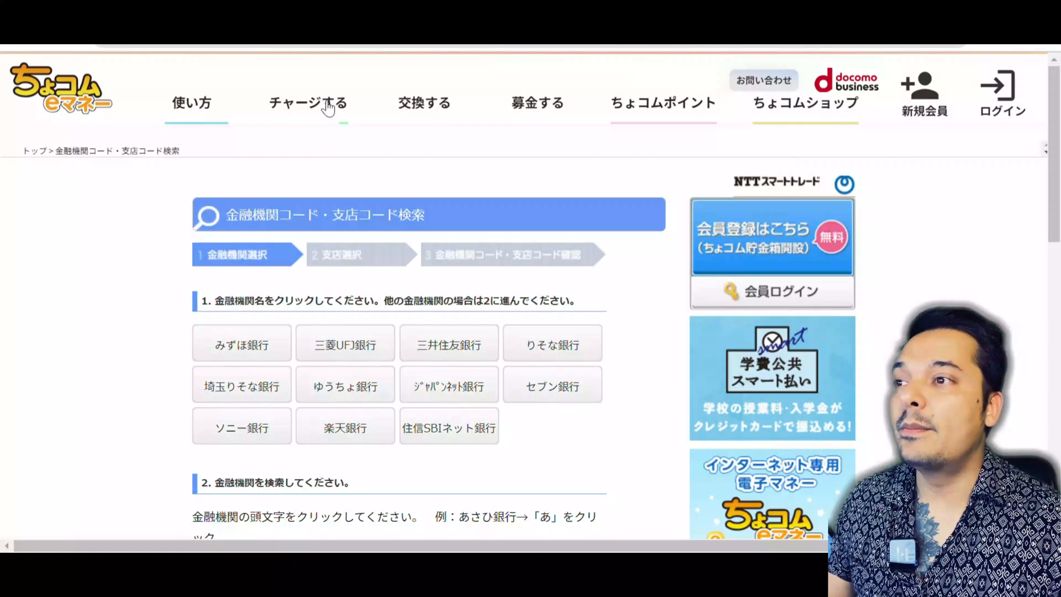
mouse_move(338, 172)
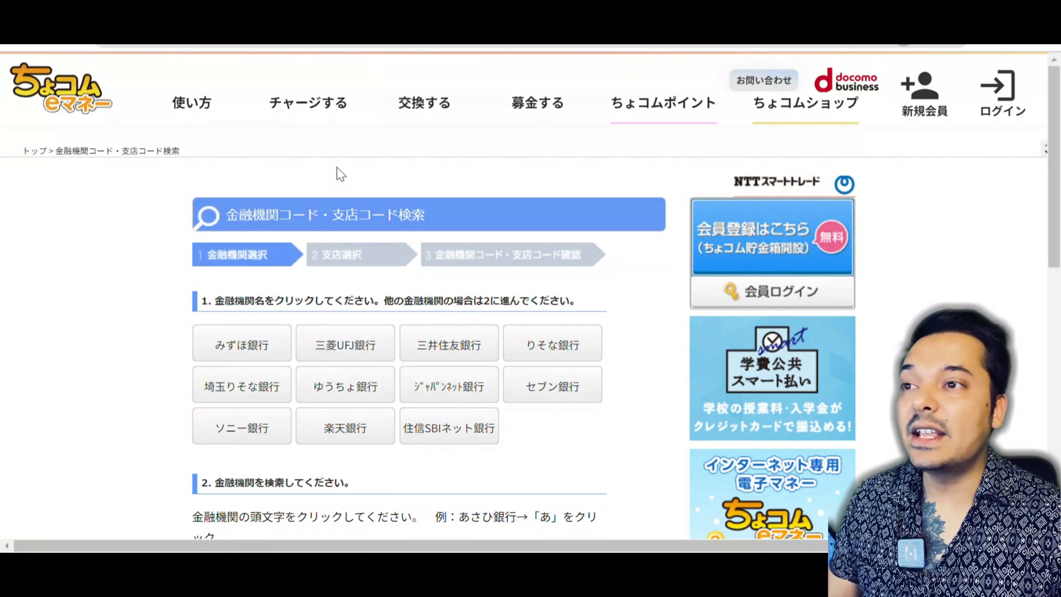
mouse_move(430, 487)
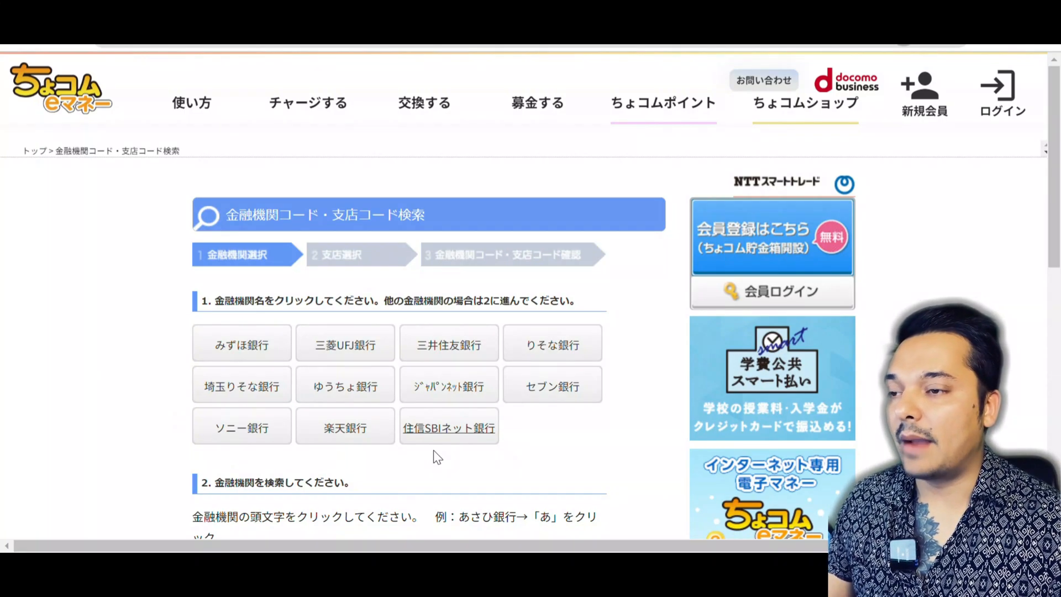
Choose ゆうちょ銀行, filter branches by さ and confirm branch 三一八 to get its codes.
click(345, 384)
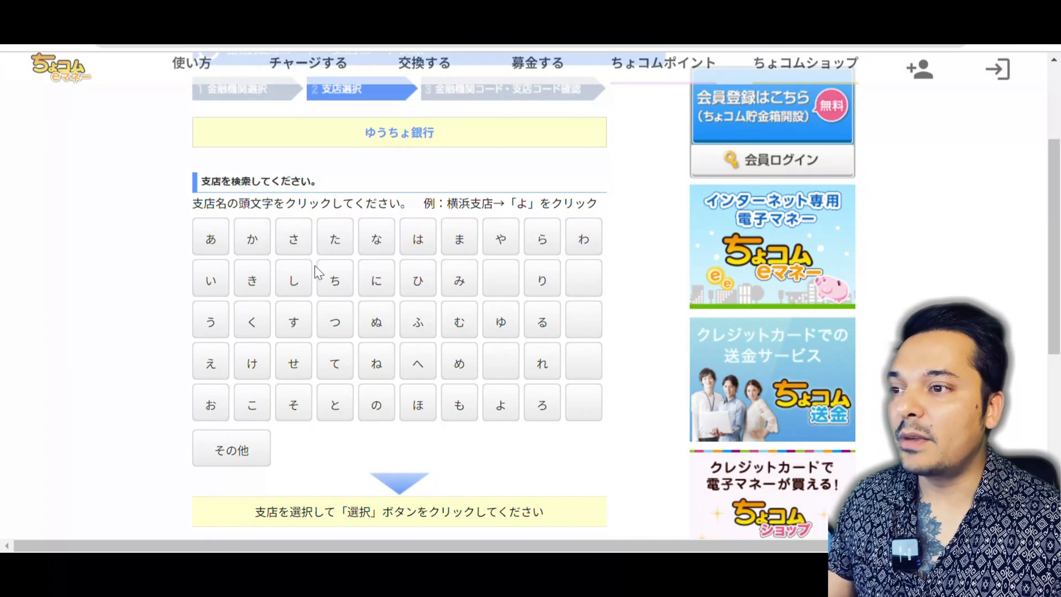
scroll(down, 3)
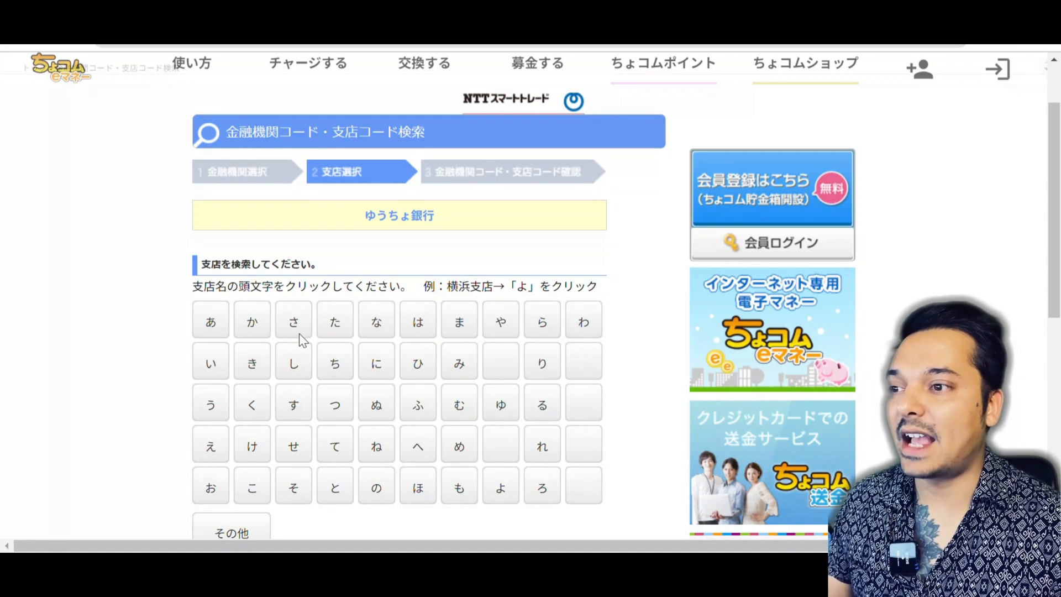
mouse_move(293, 320)
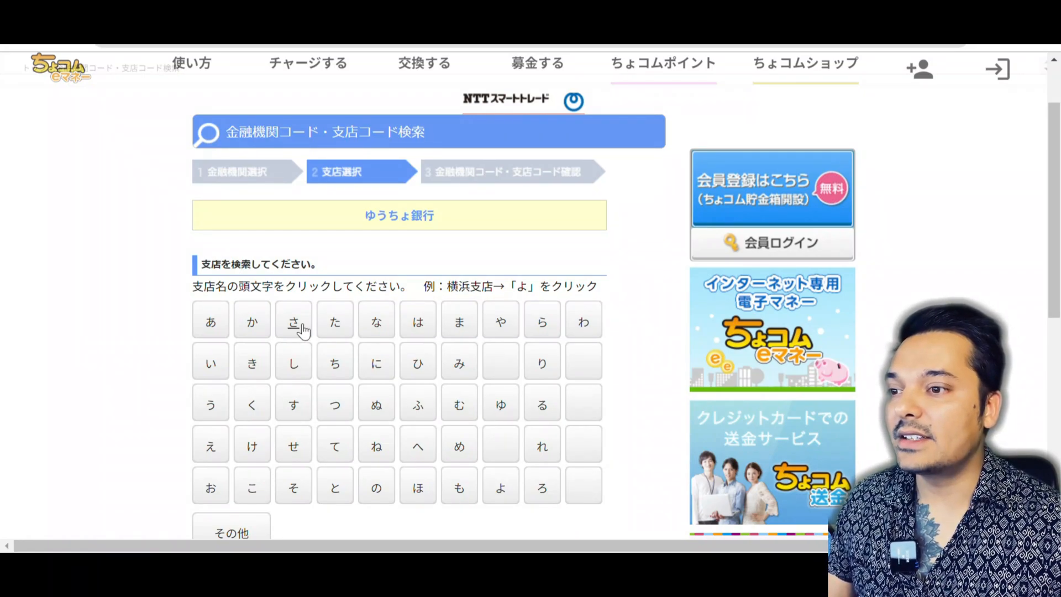
click(293, 320)
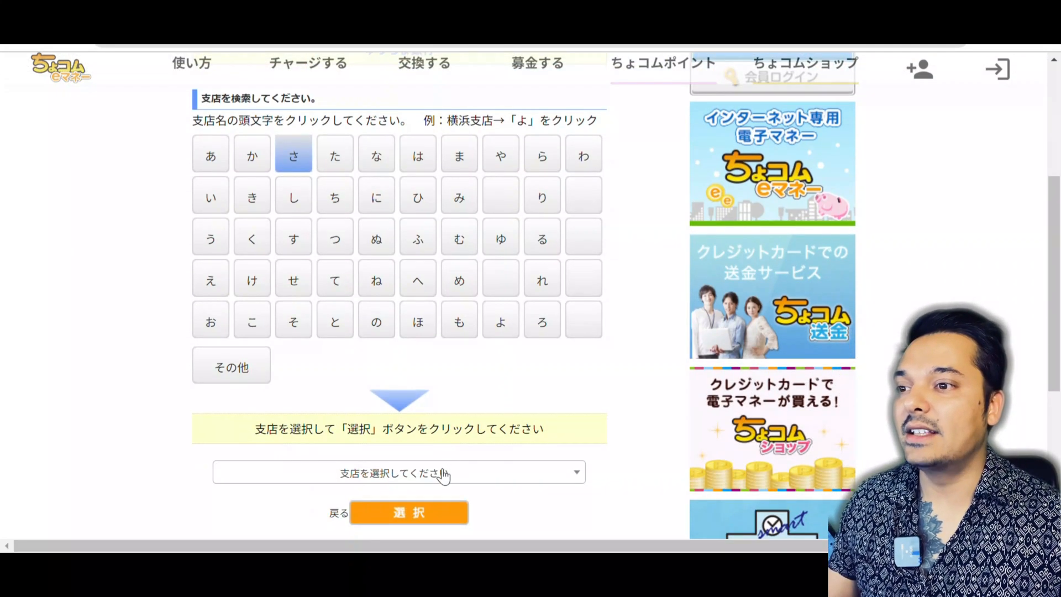
click(398, 472)
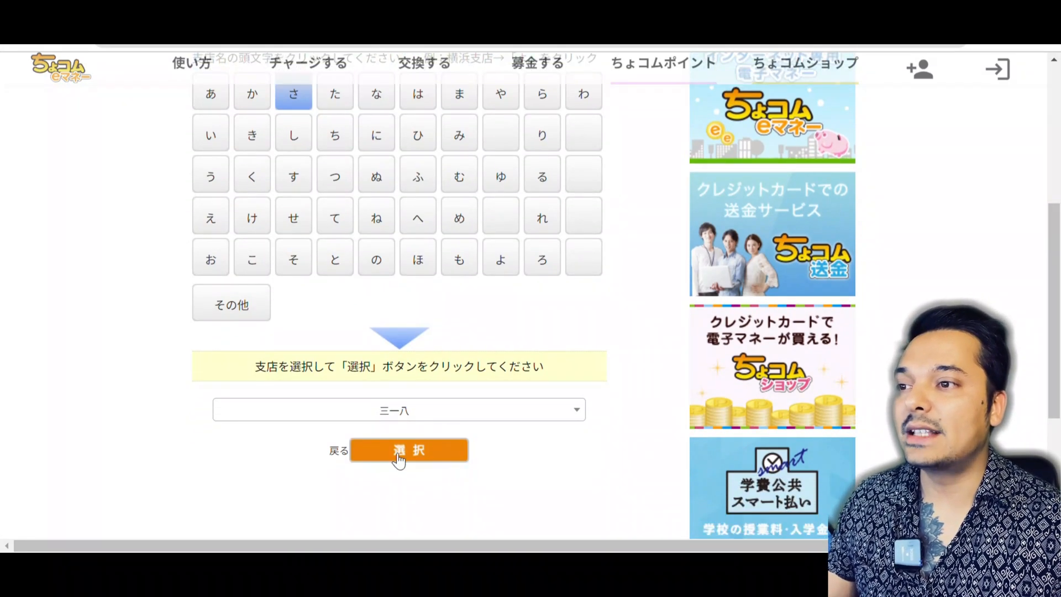
click(408, 450)
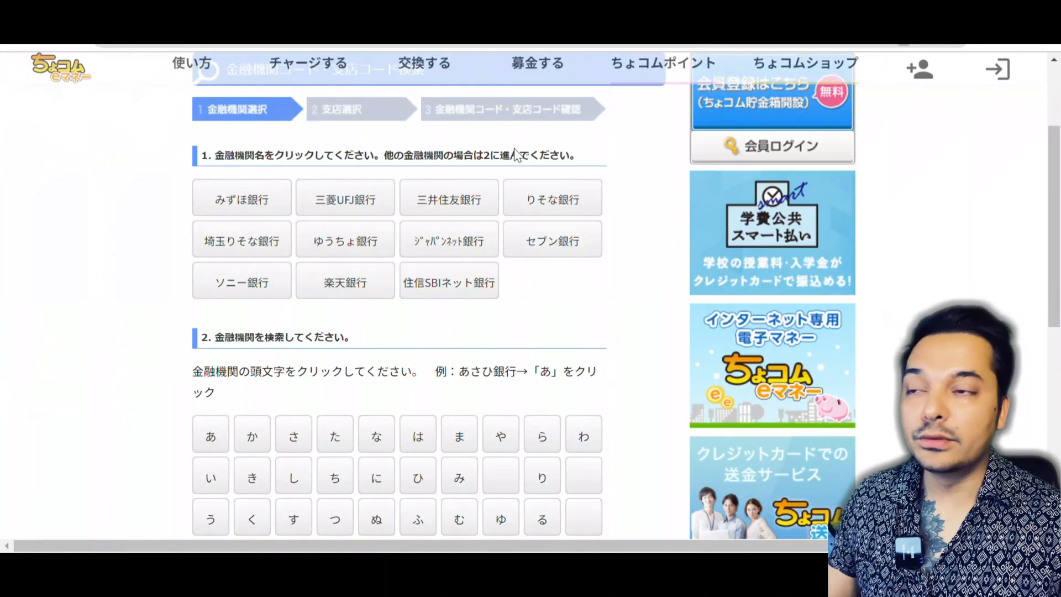
mouse_move(251, 224)
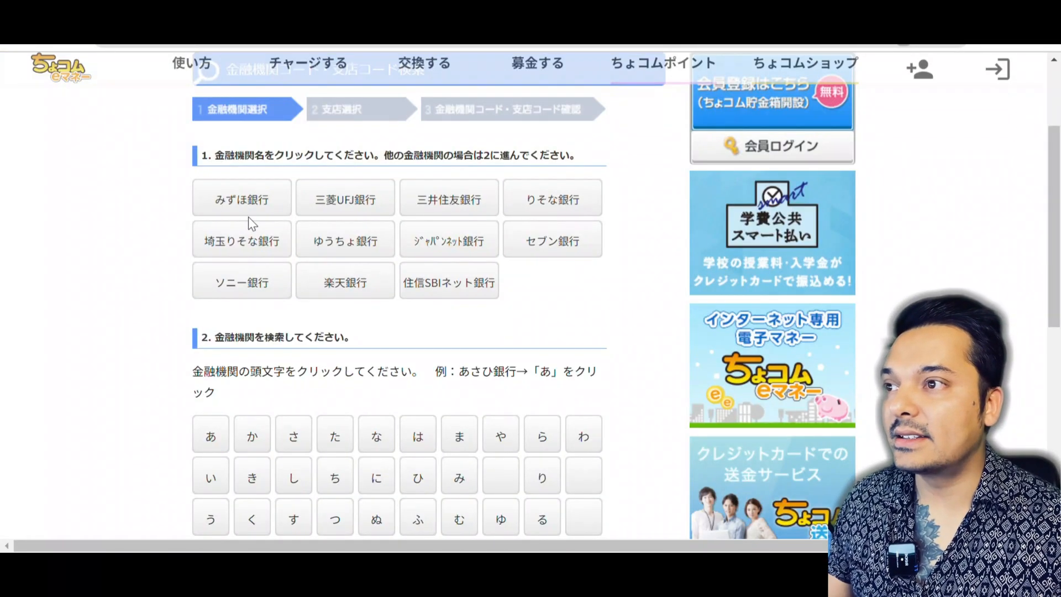
Filter banks by く, pick 群馬銀行 and confirm it to reach branch selection.
scroll(down, 3)
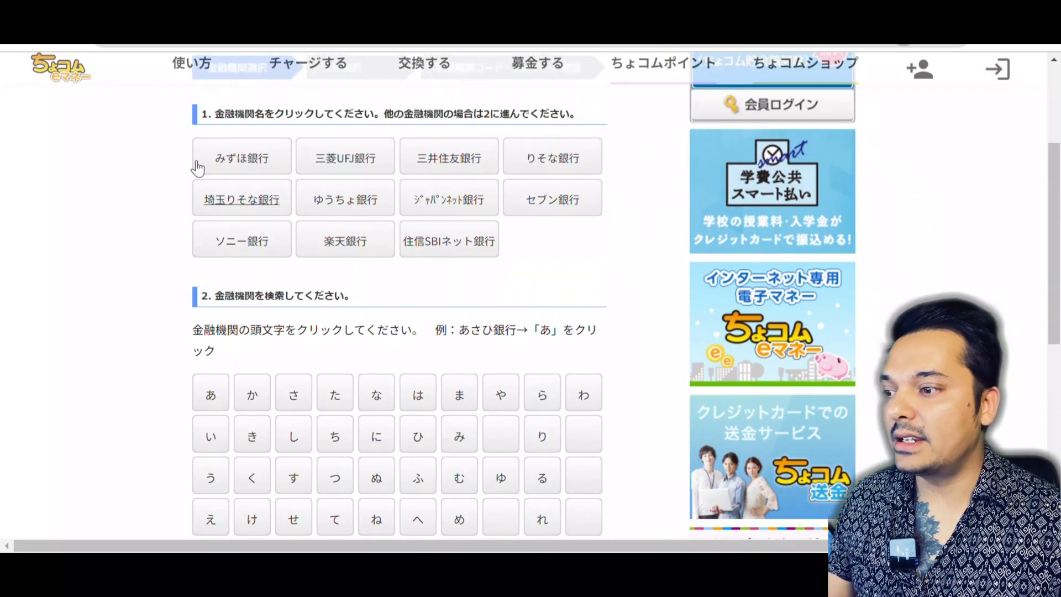
mouse_move(252, 443)
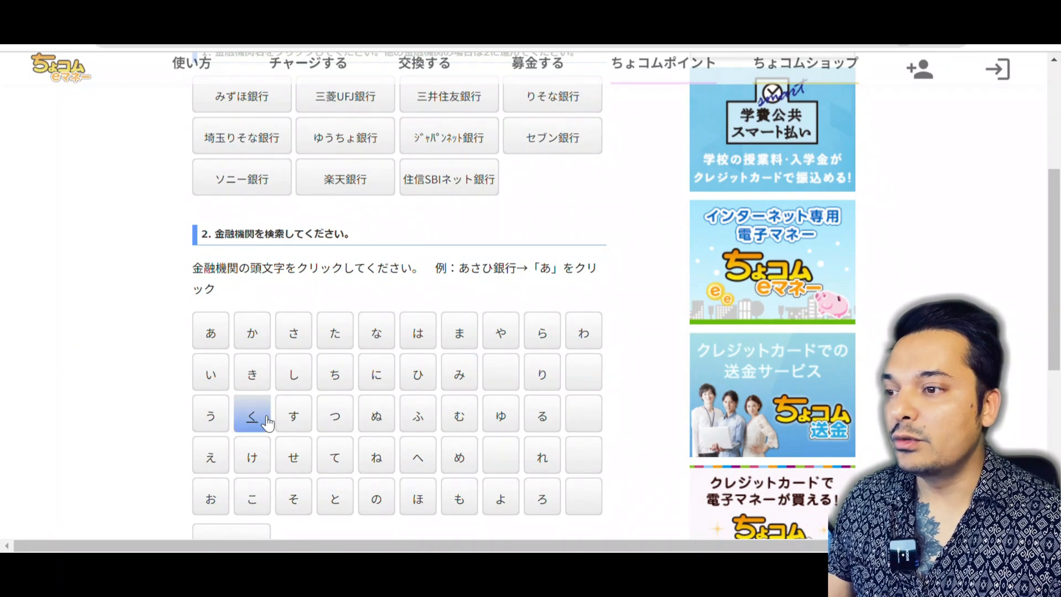
click(251, 414)
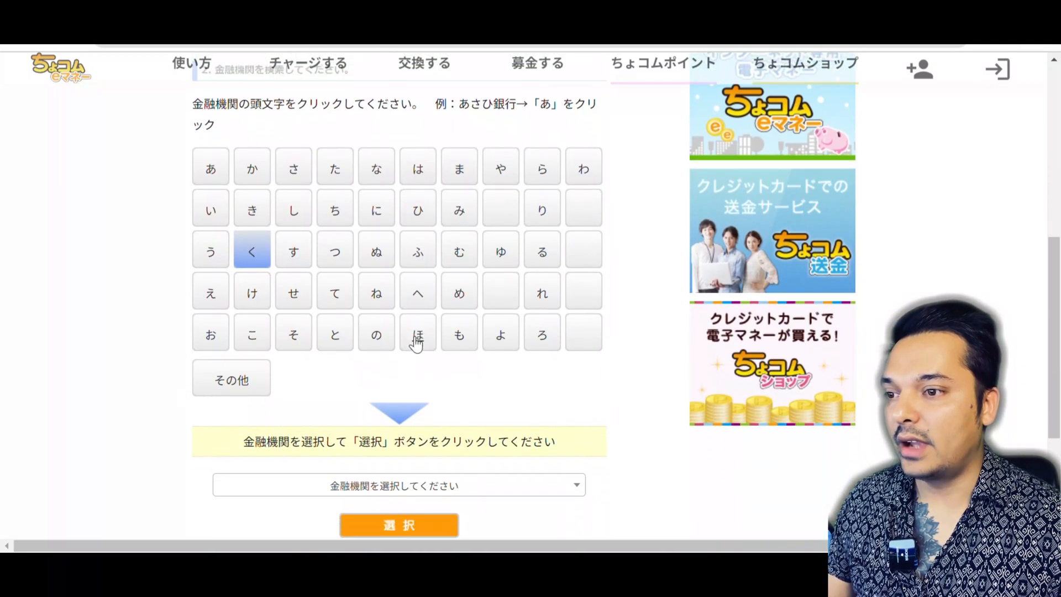
click(398, 484)
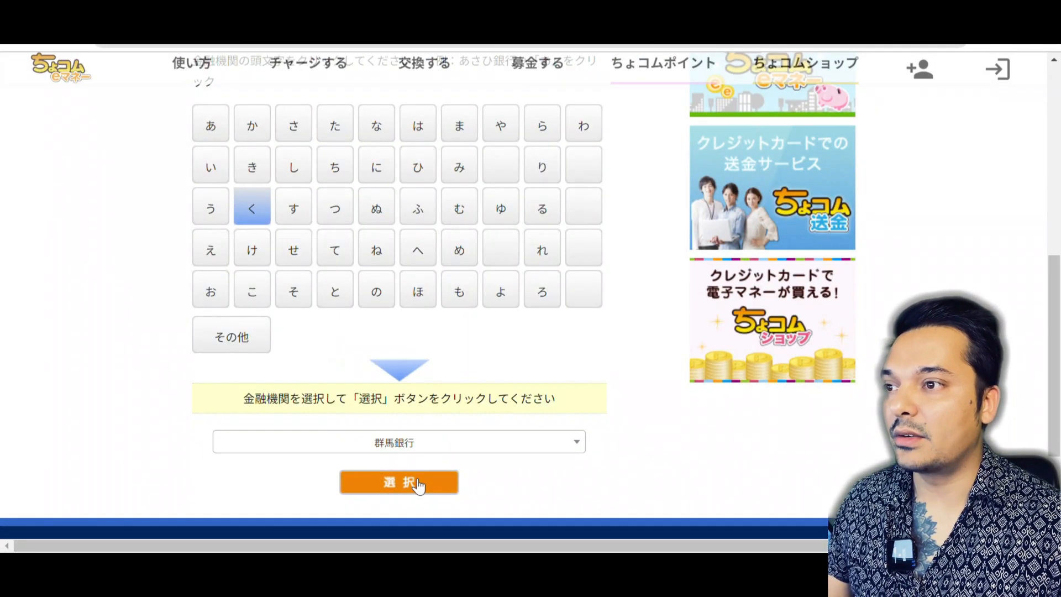
click(399, 482)
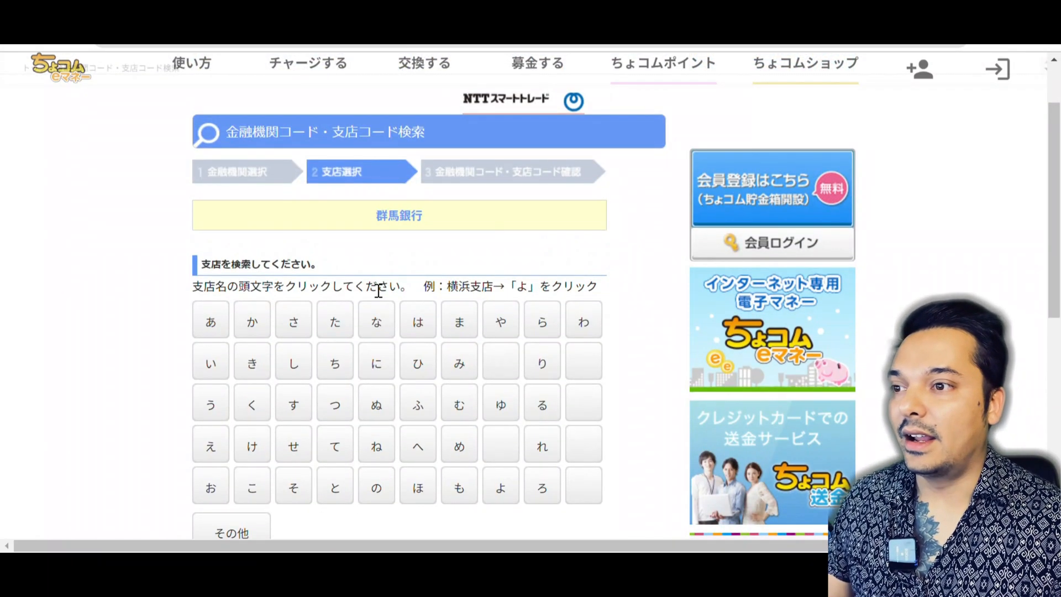
Filter branches by ふ, confirm 藤岡北支店 and select its bank code 0128 for copying.
scroll(down, 3)
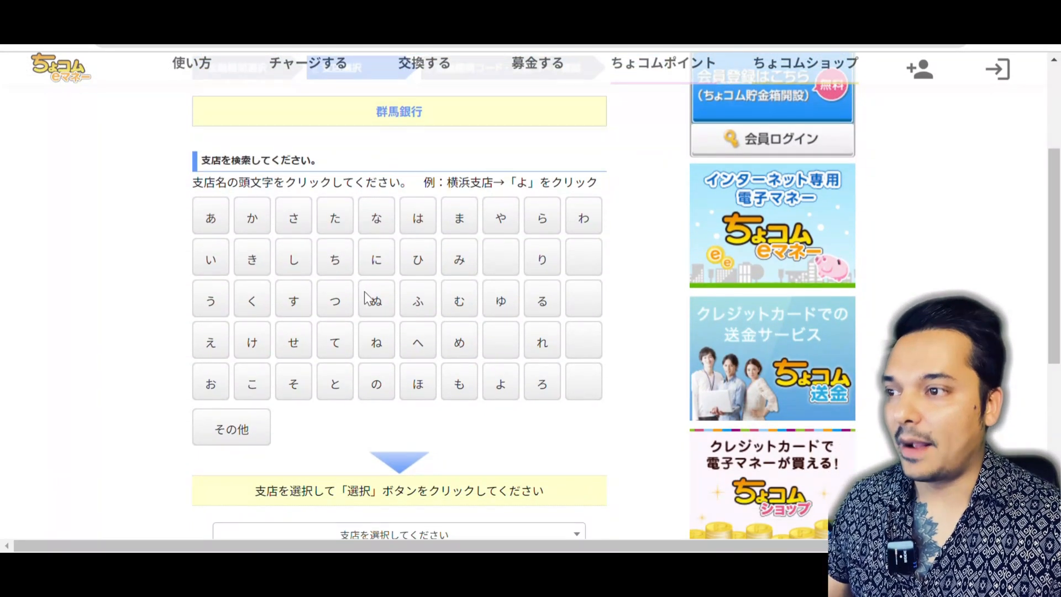
scroll(down, 3)
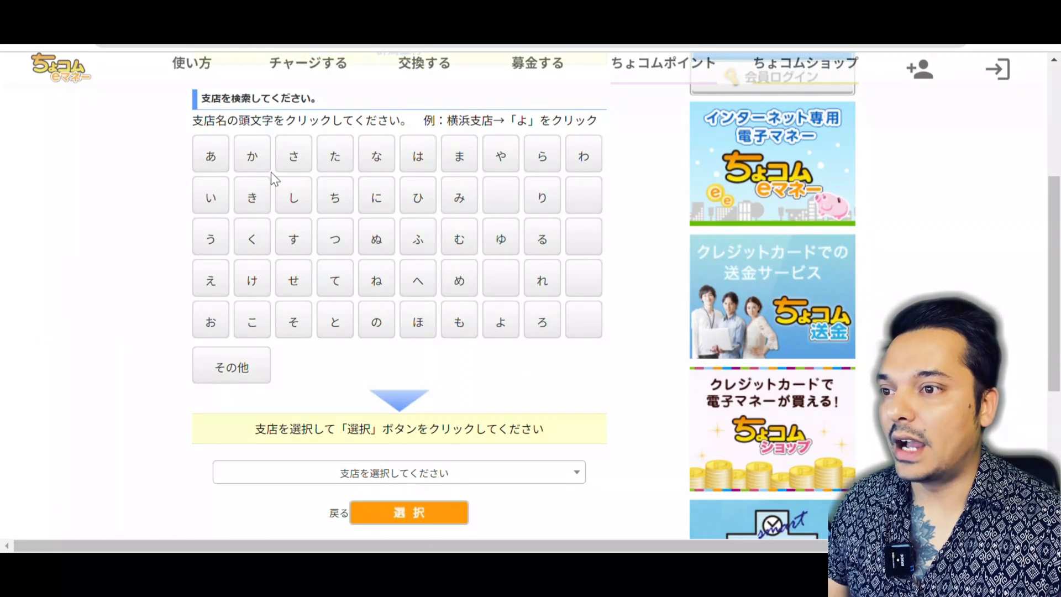
mouse_move(321, 303)
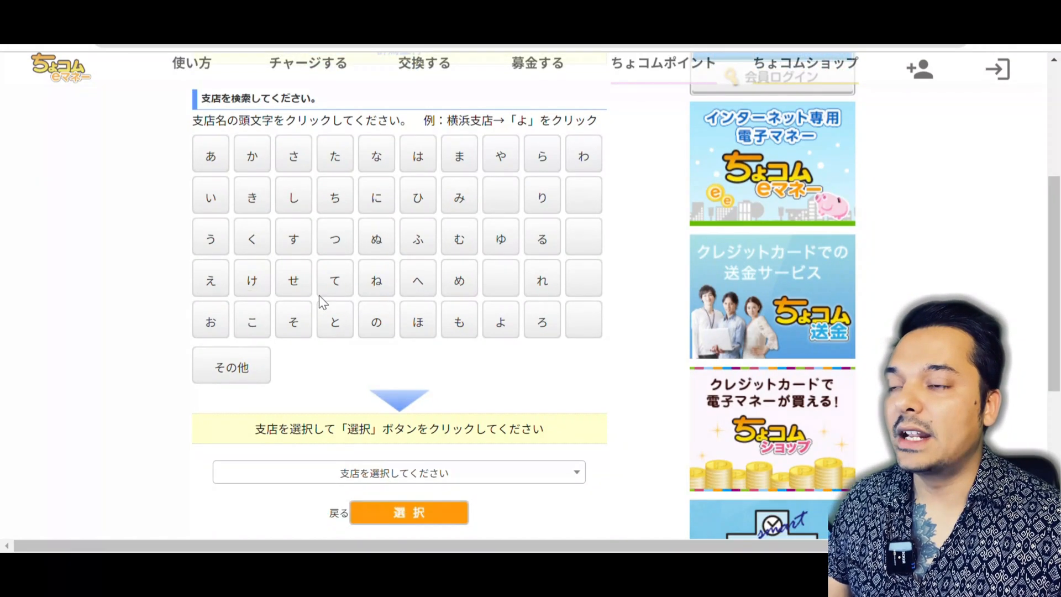
click(418, 238)
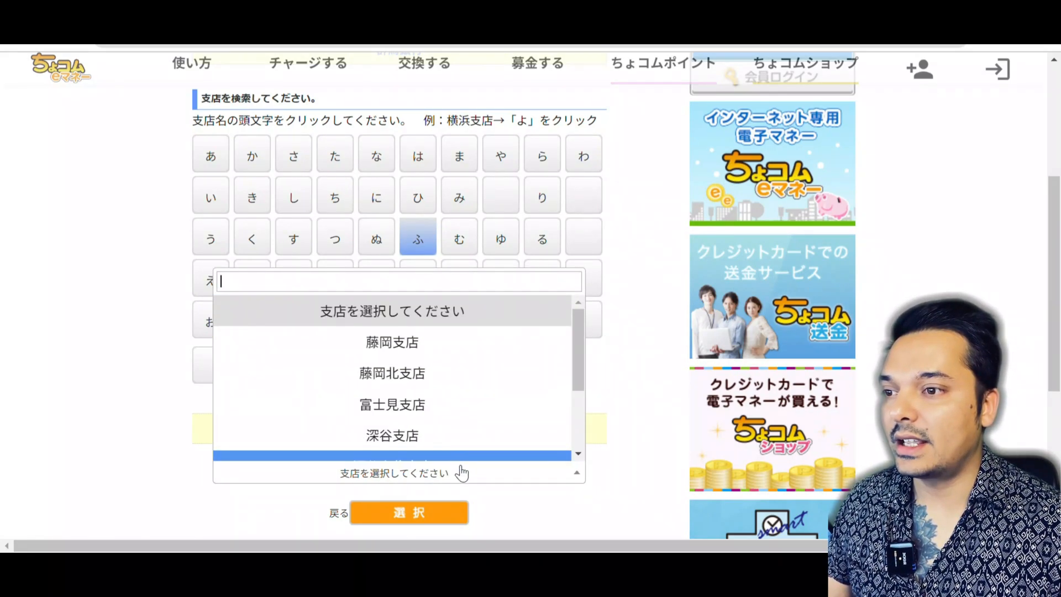
click(392, 373)
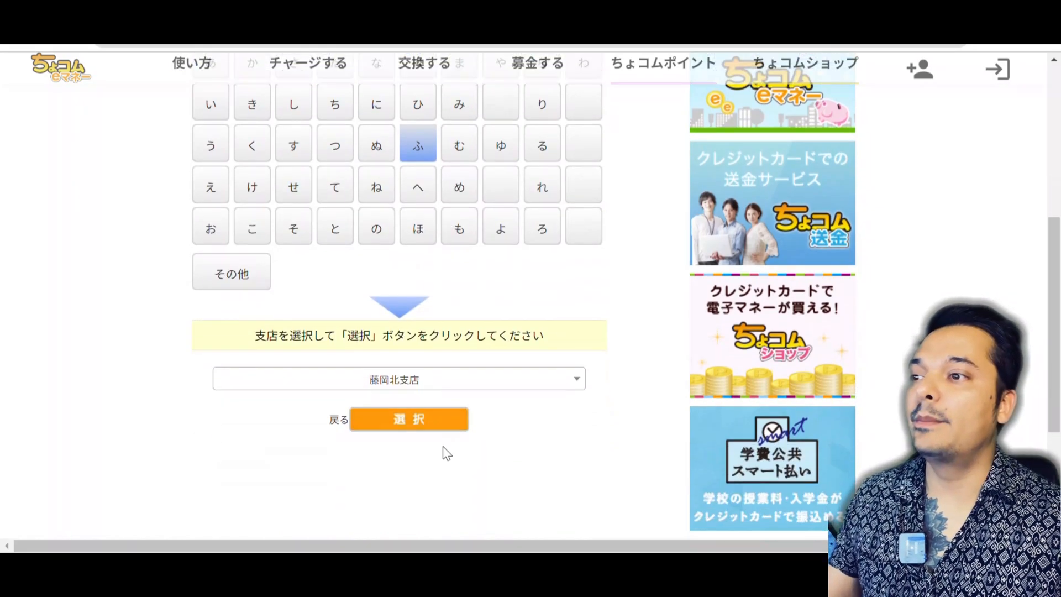
click(408, 418)
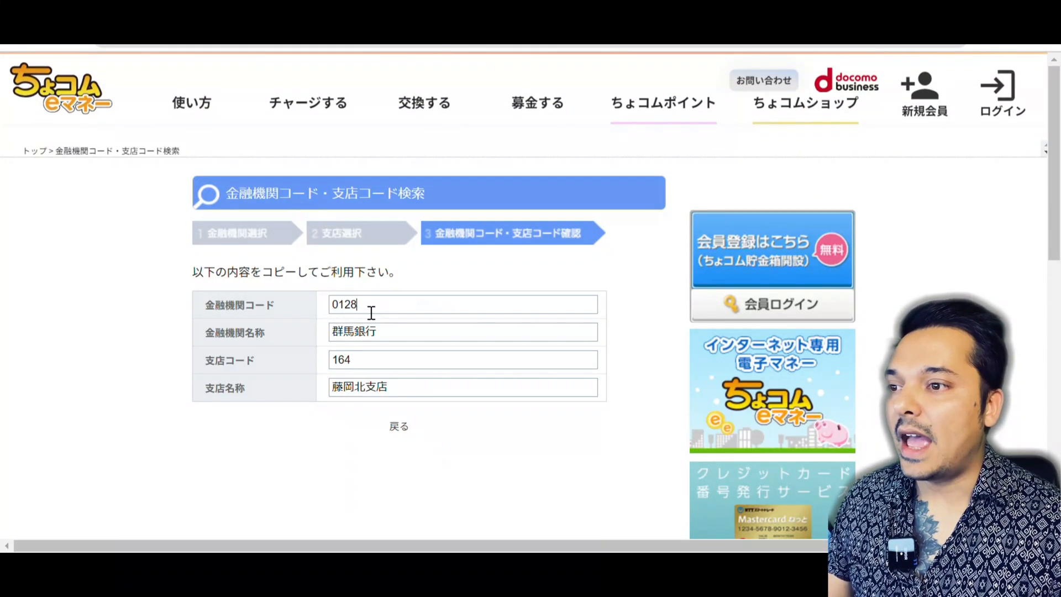
double_click(354, 331)
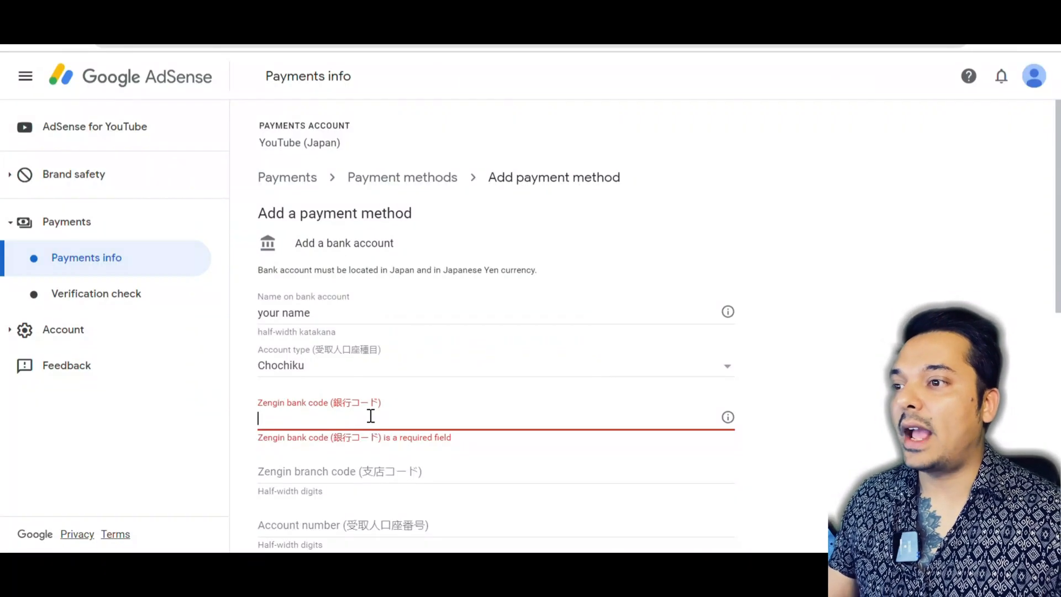
scroll(down, 3)
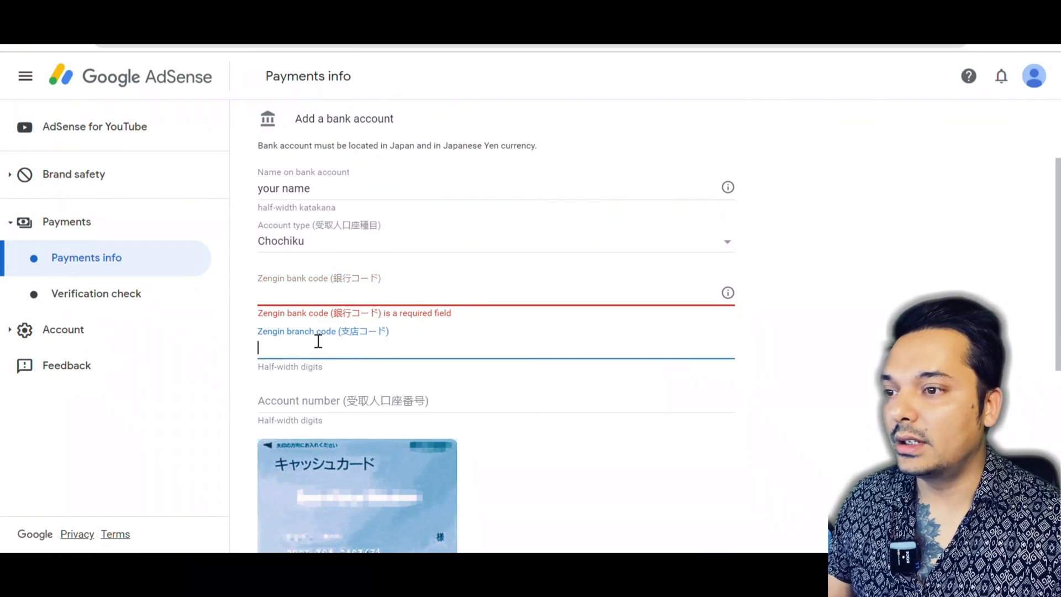
text(9900)
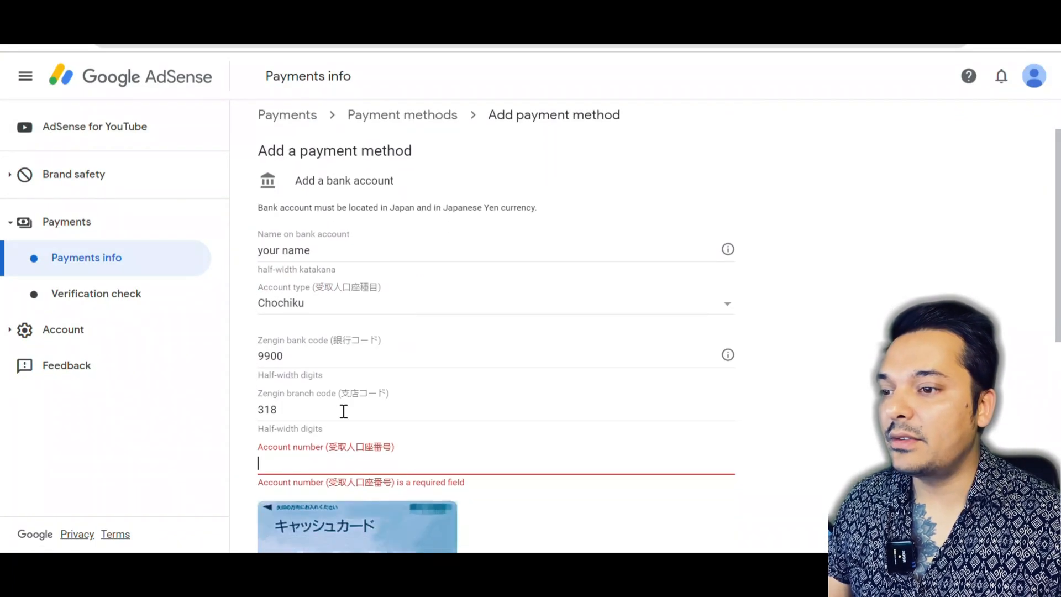
scroll(down, 3)
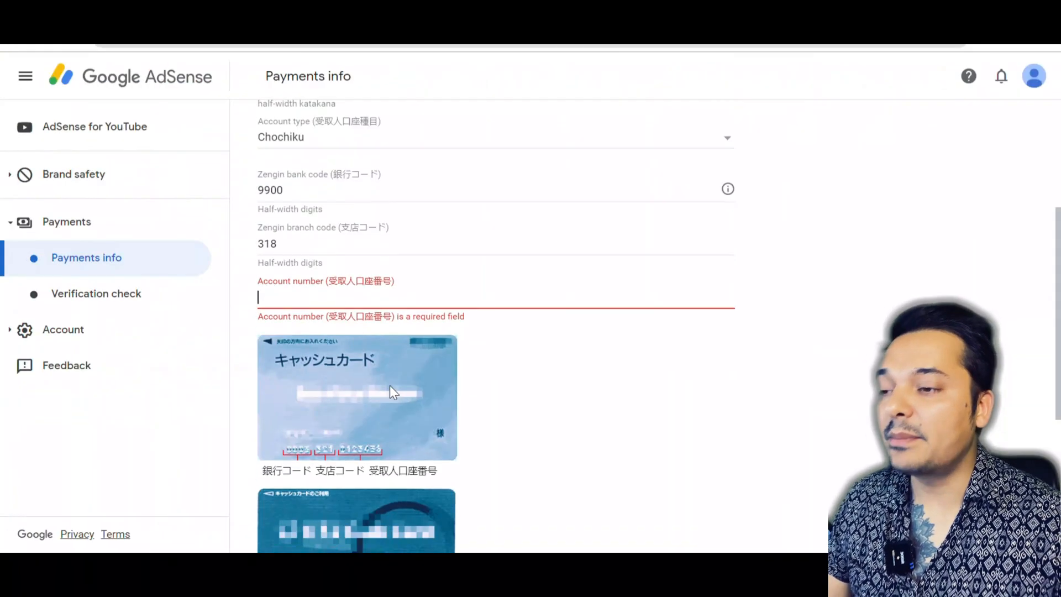
scroll(down, 3)
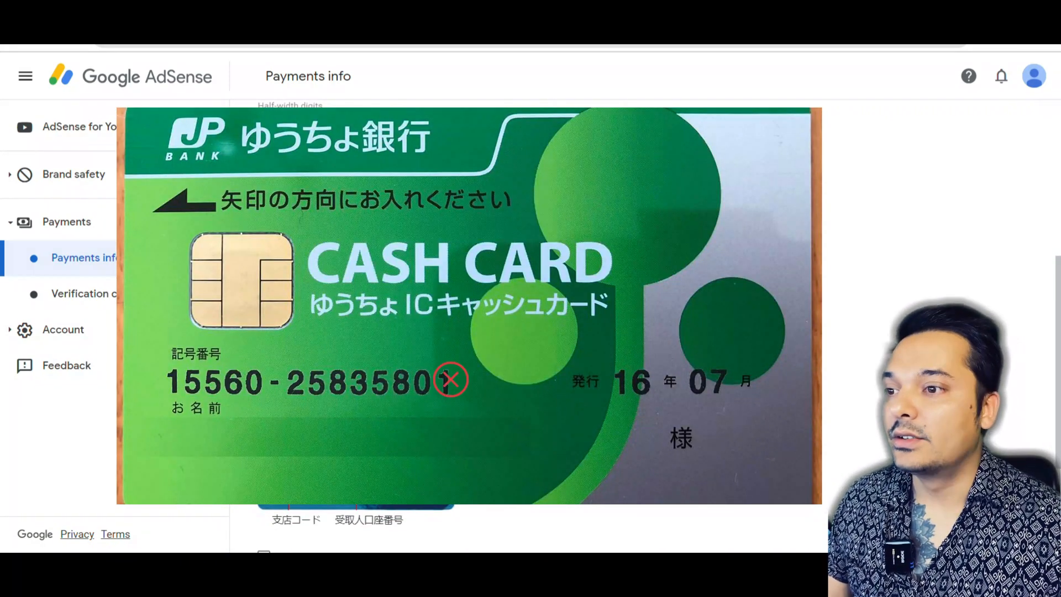
text(1234567890)
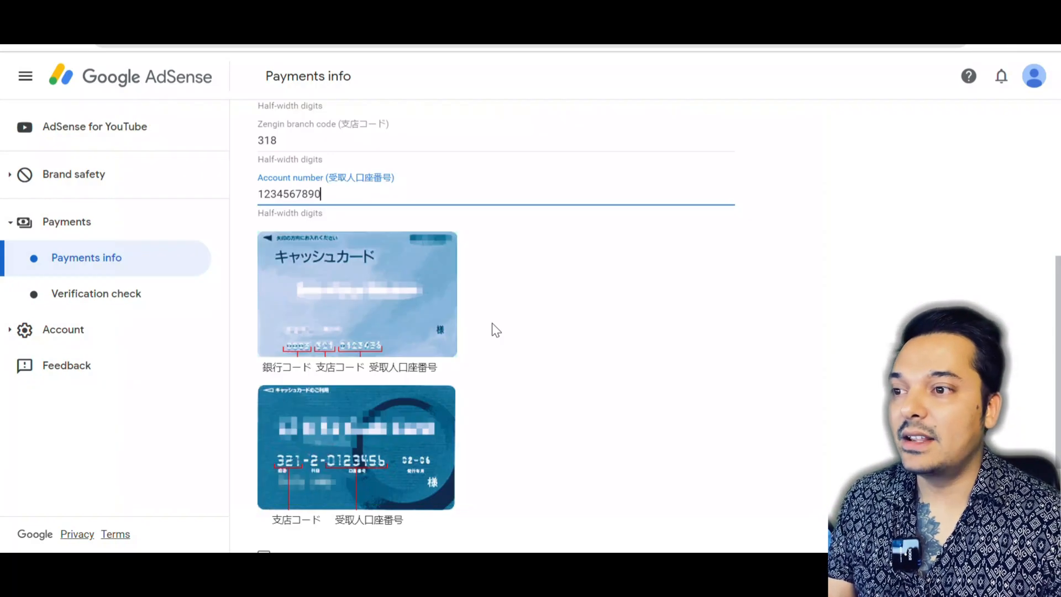
text(0)
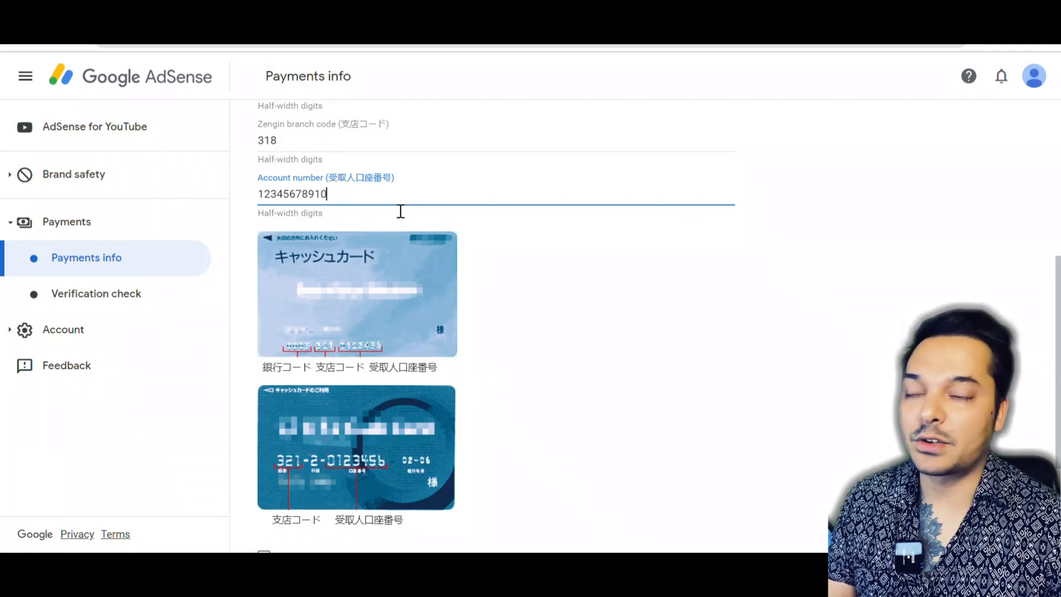
scroll(down, 3)
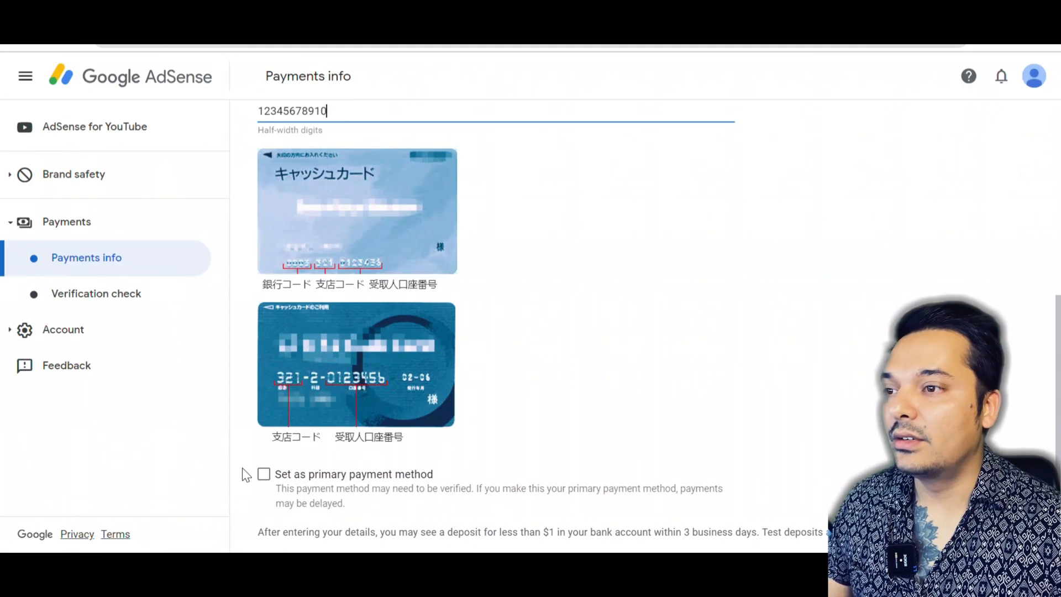
scroll(down, 3)
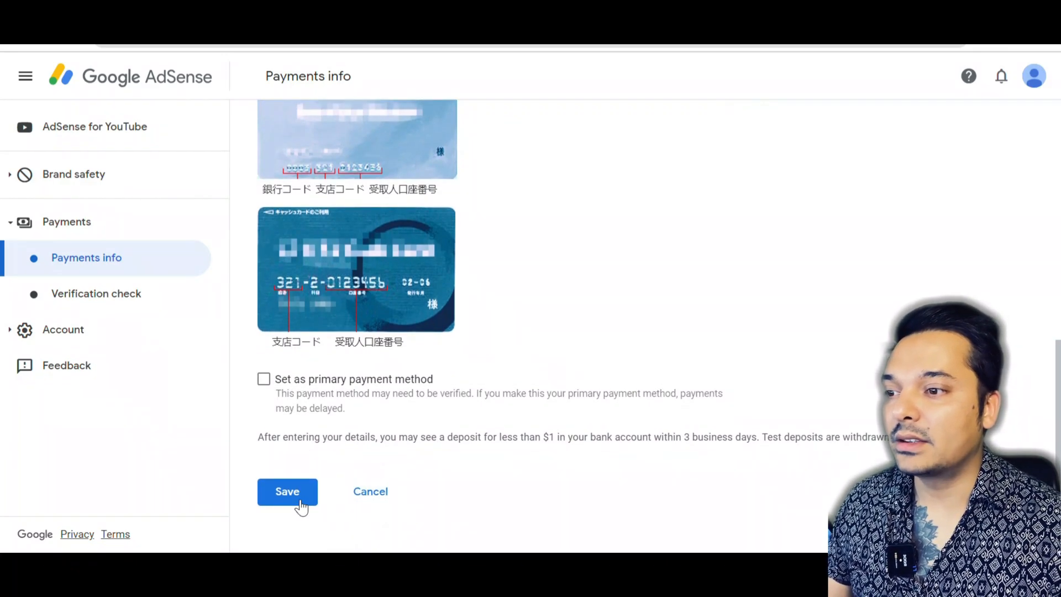
click(263, 378)
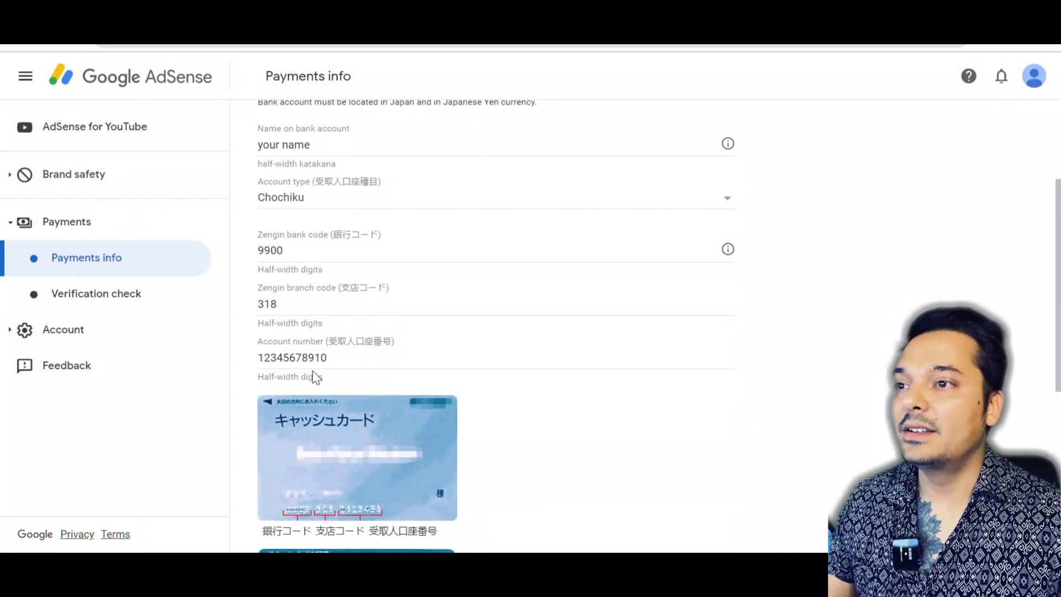
Save the new Chochiku account so it appears in payment methods as verification pending.
scroll(down, 3)
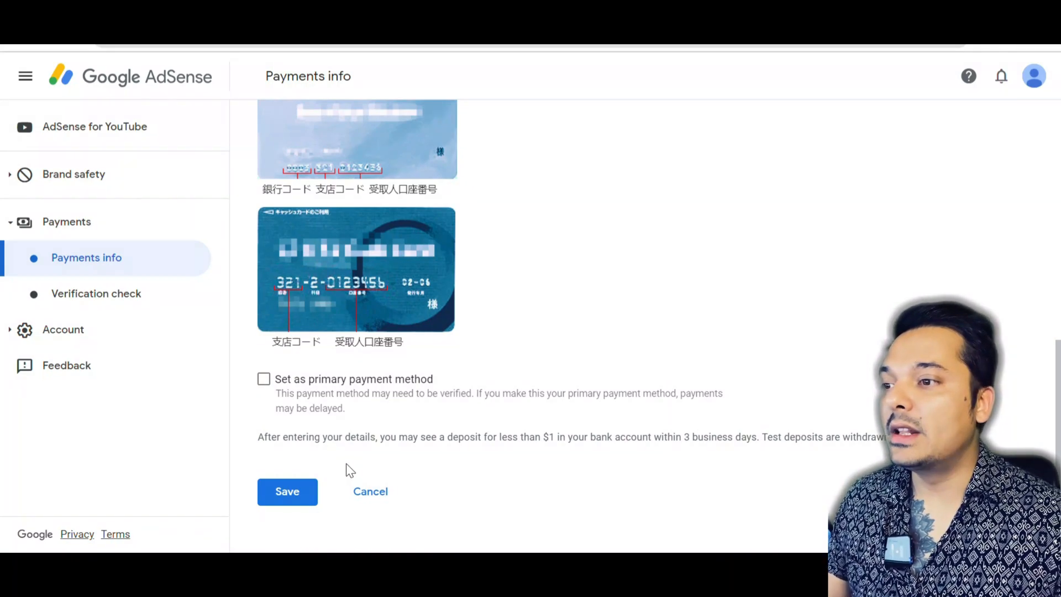
mouse_move(432, 452)
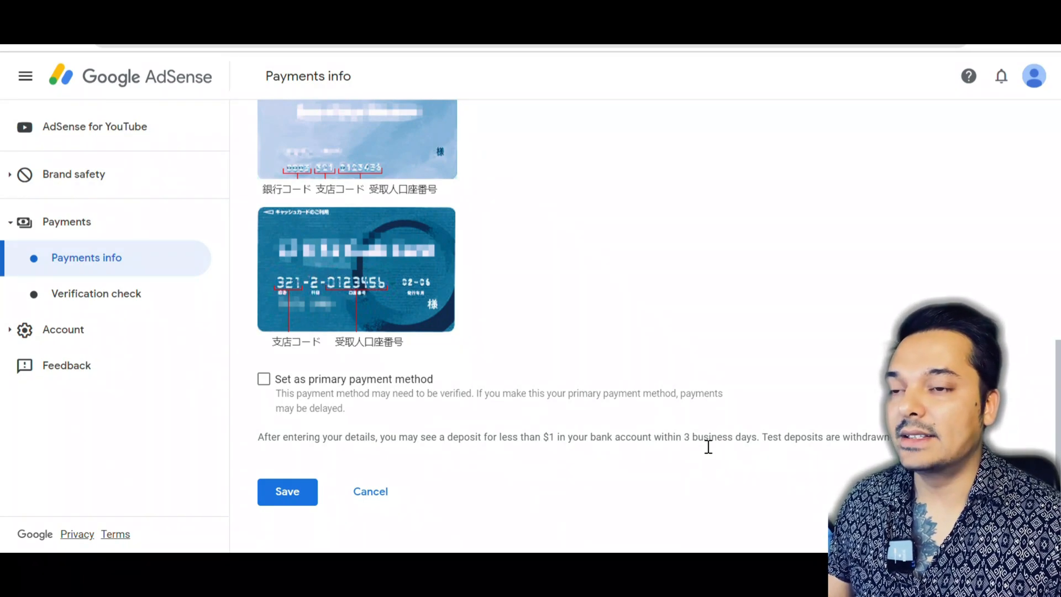
click(286, 491)
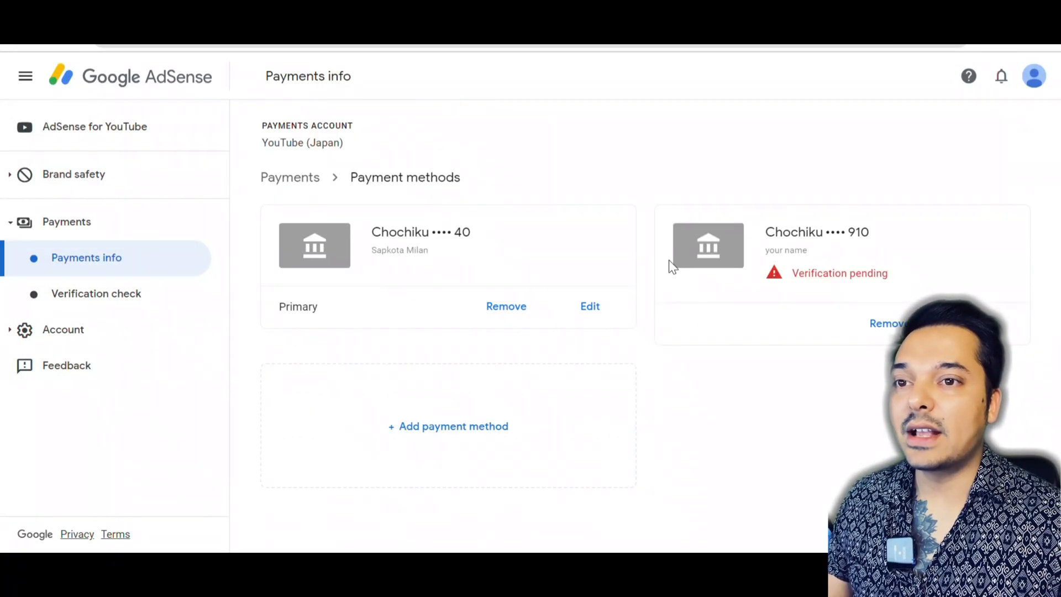
mouse_move(781, 229)
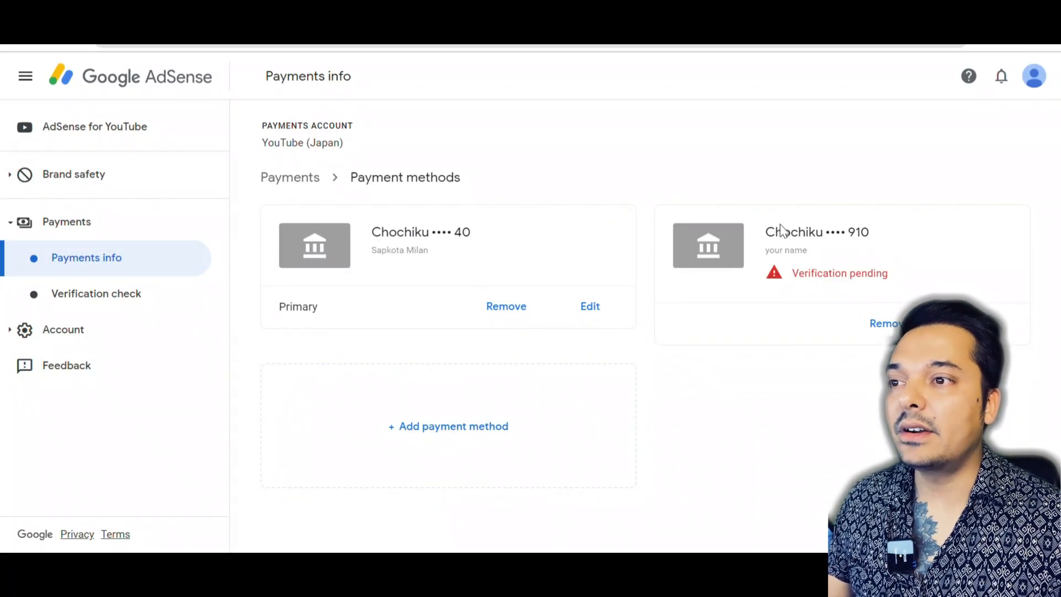
mouse_move(826, 246)
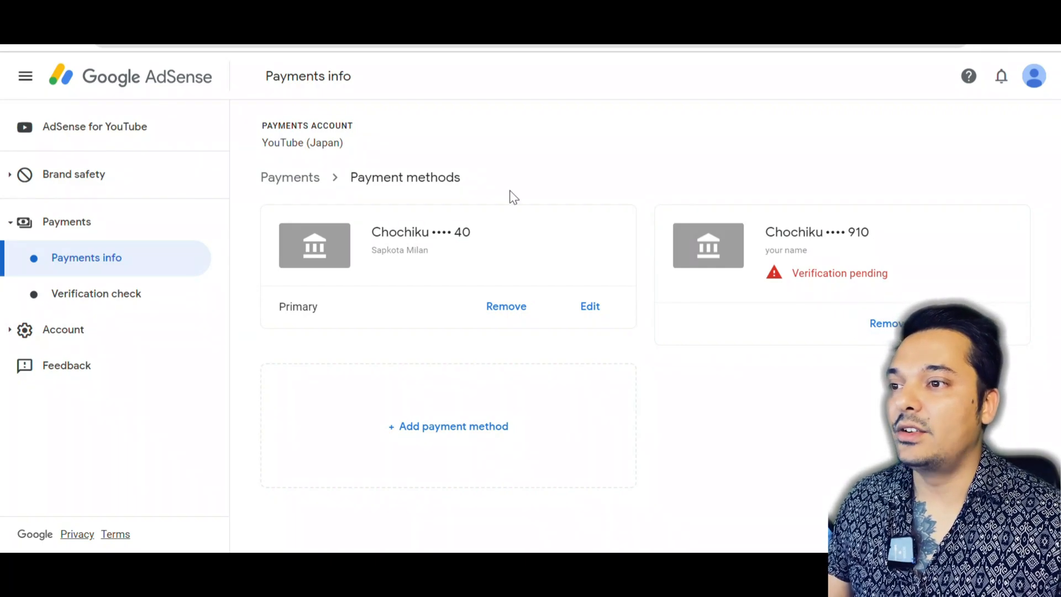
mouse_move(740, 276)
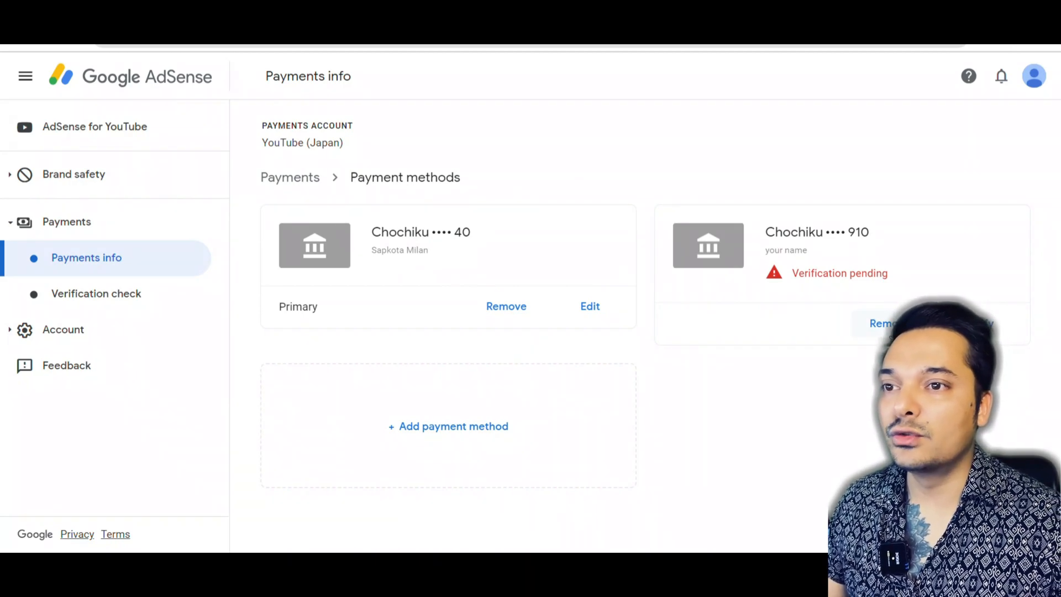
Remove the pending Chochiku ••••910 account, leaving only the primary account ending 40.
click(506, 307)
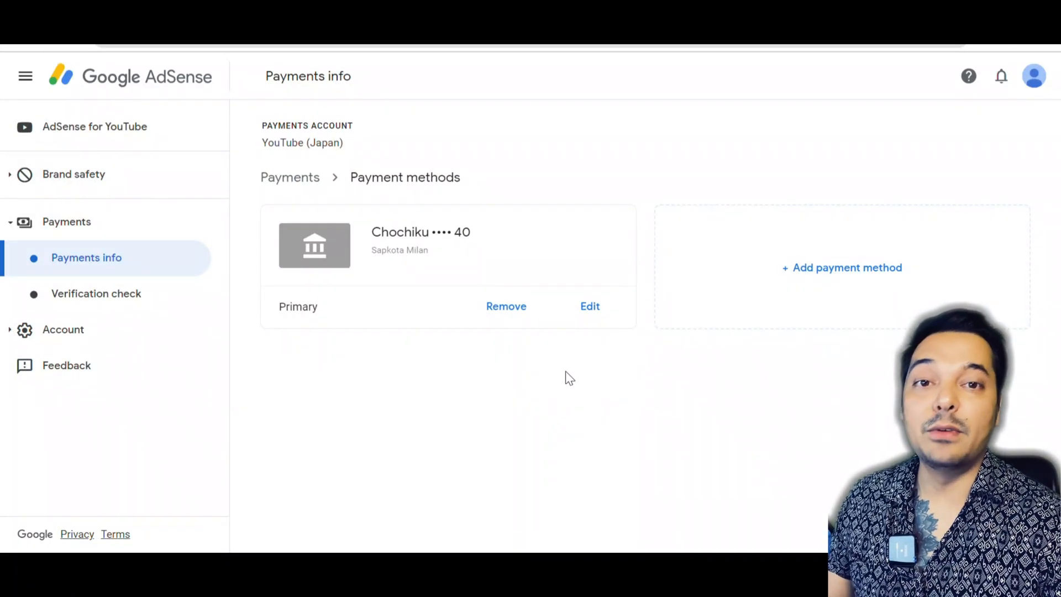
mouse_move(567, 358)
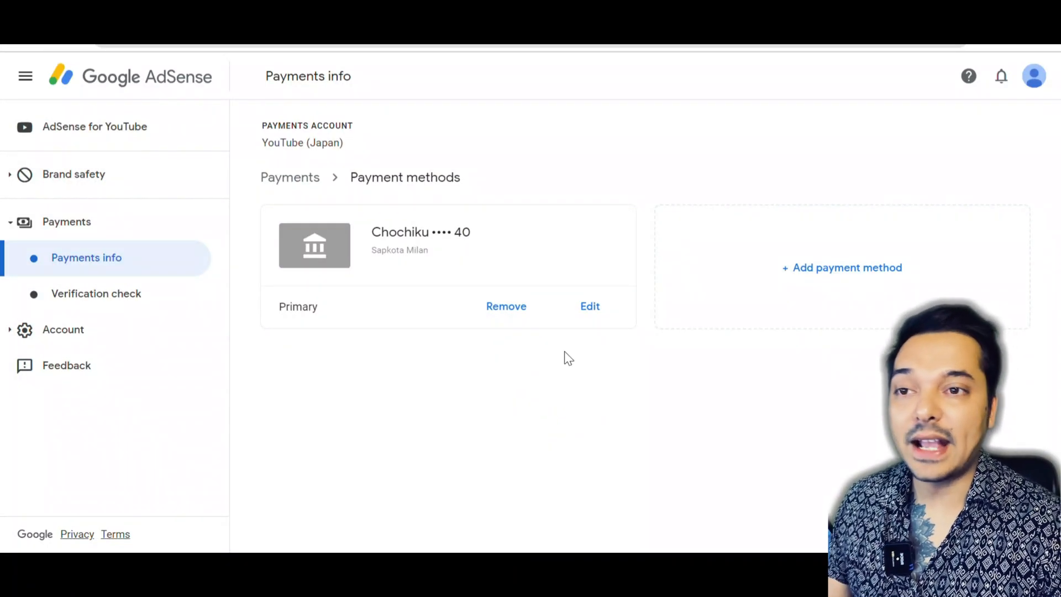